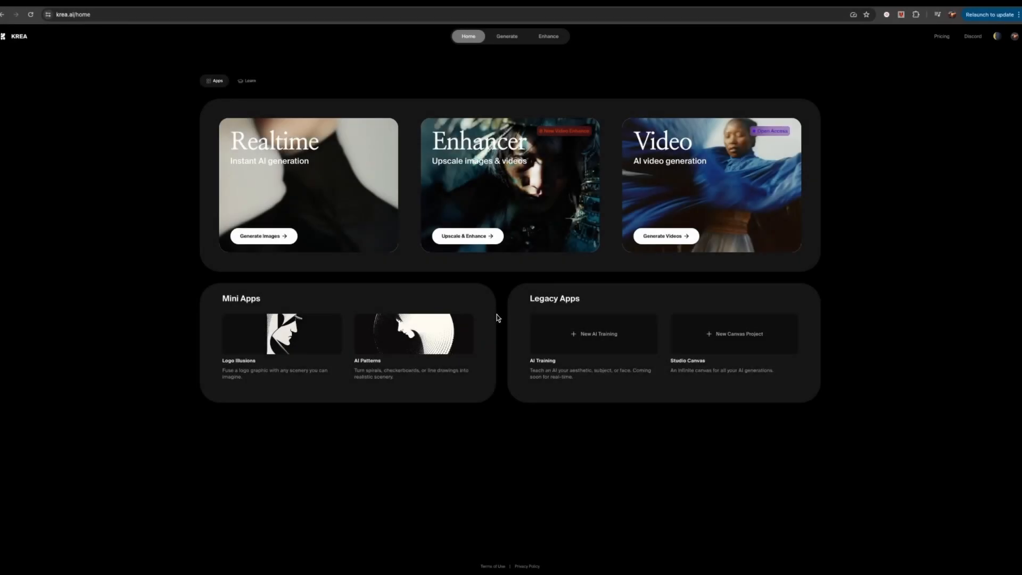
mouse_move(485, 270)
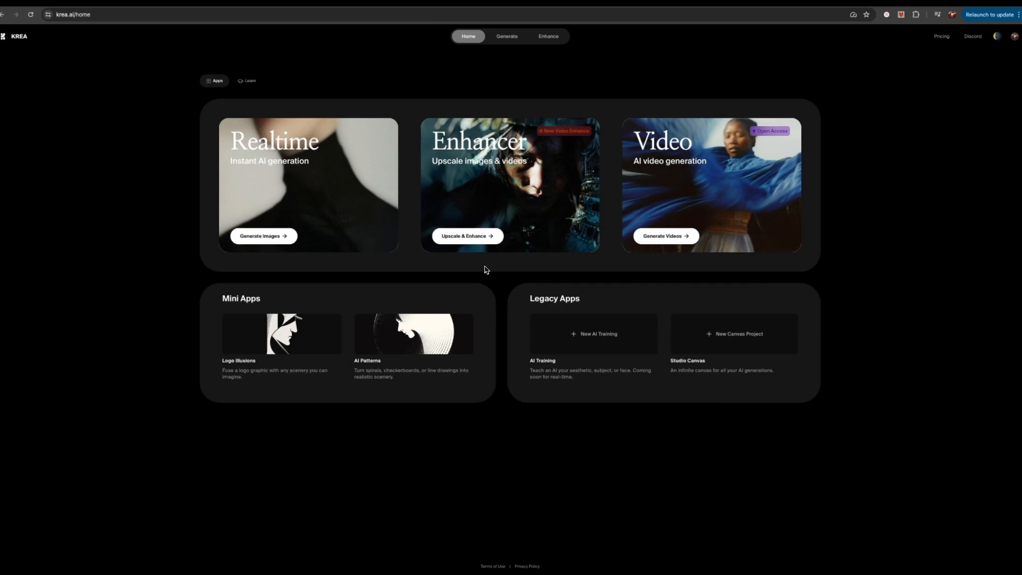
mouse_move(311, 189)
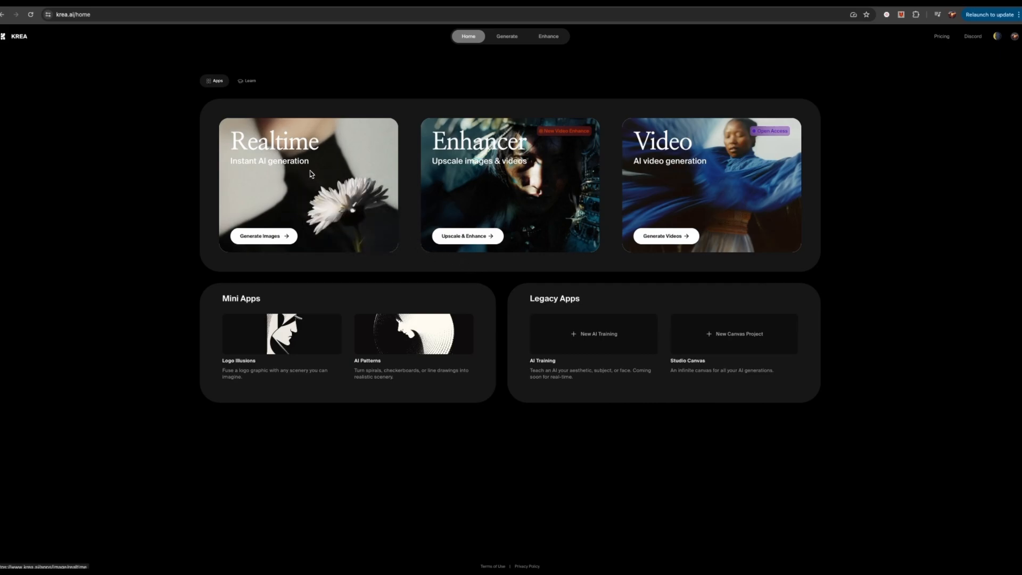
mouse_move(664, 190)
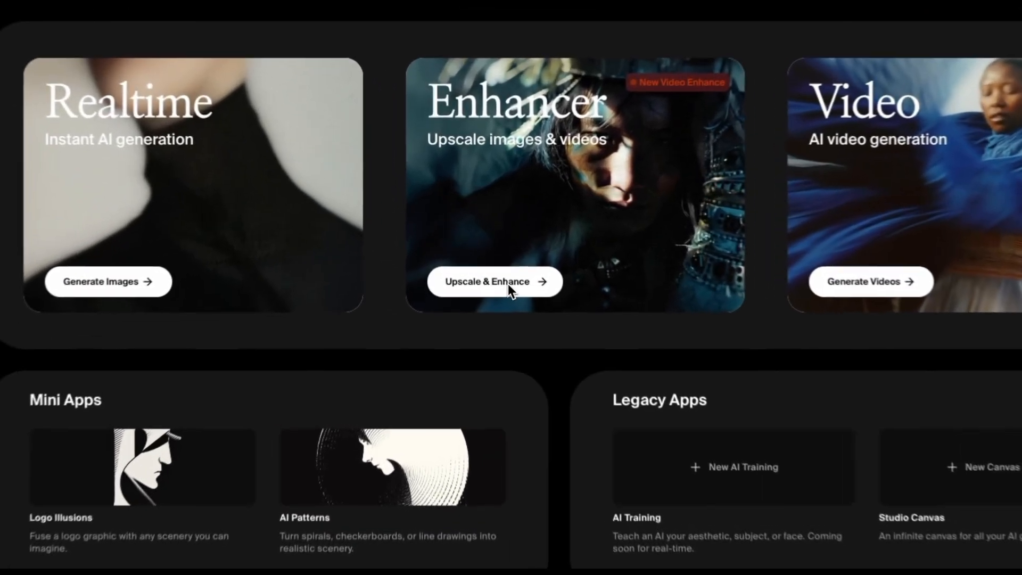
Launch the Enhancer via Upscale & Enhance and upload the blurry street photo at 2x.
click(494, 281)
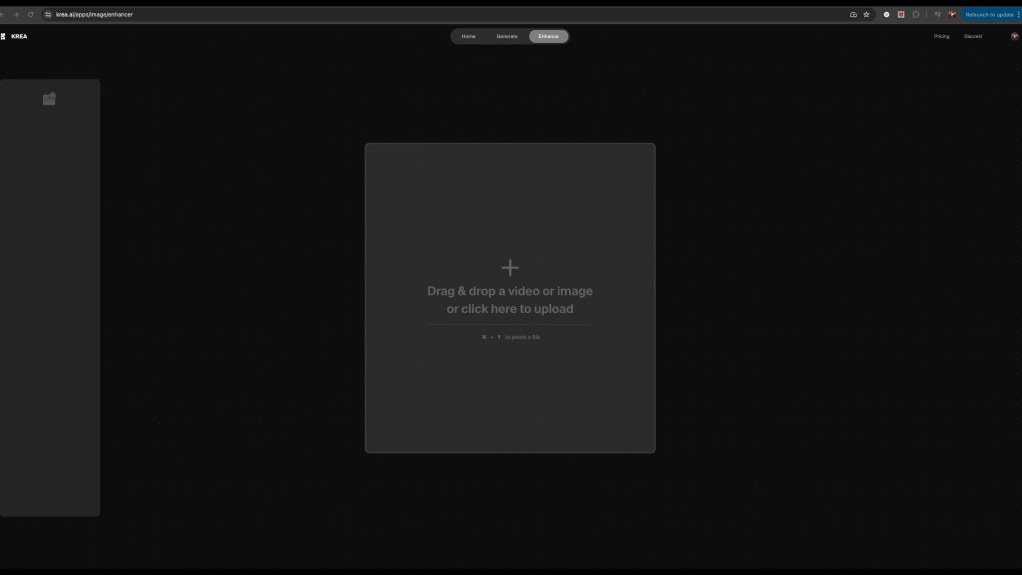
drag(405, 215, 404, 215)
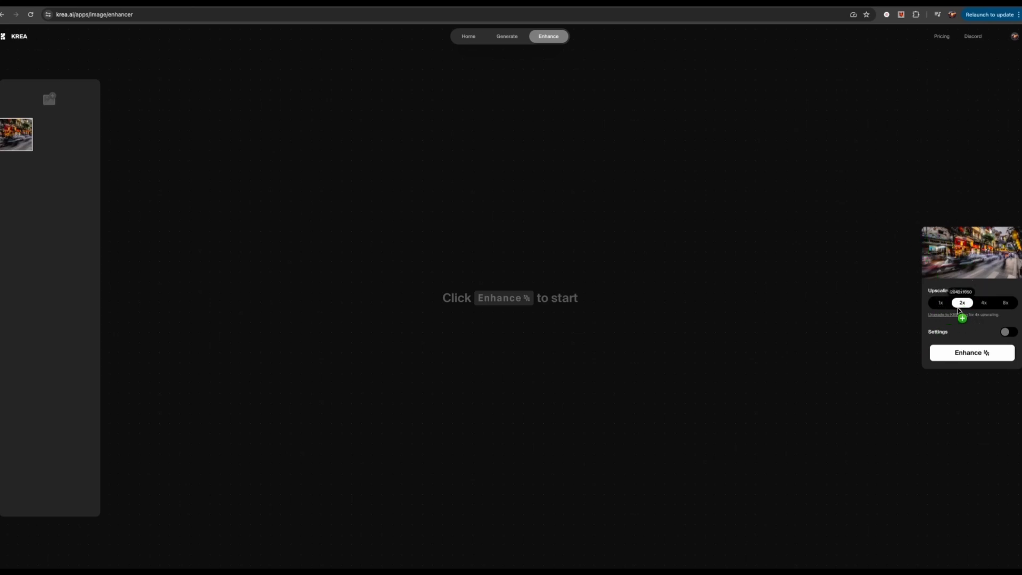
Reveal the advanced settings and read the auto-generated street-scene prompt with strength, resemblance and clarity.
click(1009, 332)
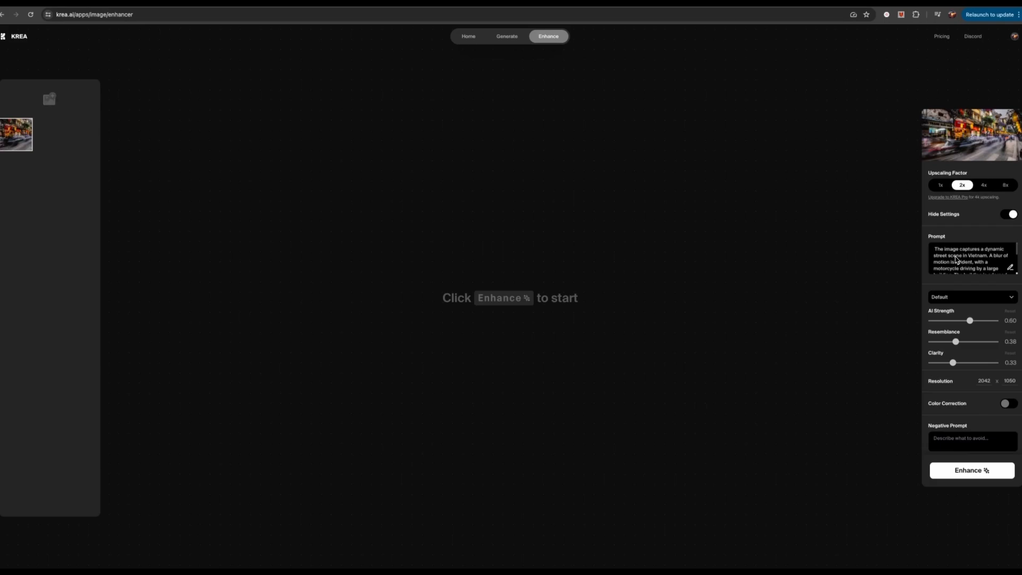
mouse_move(970, 268)
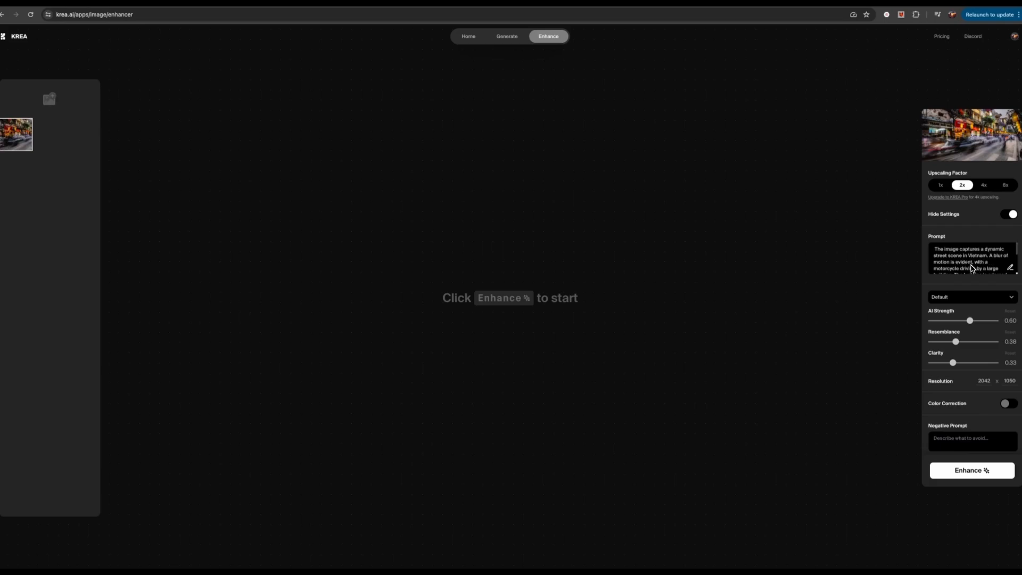
scroll(down, 3)
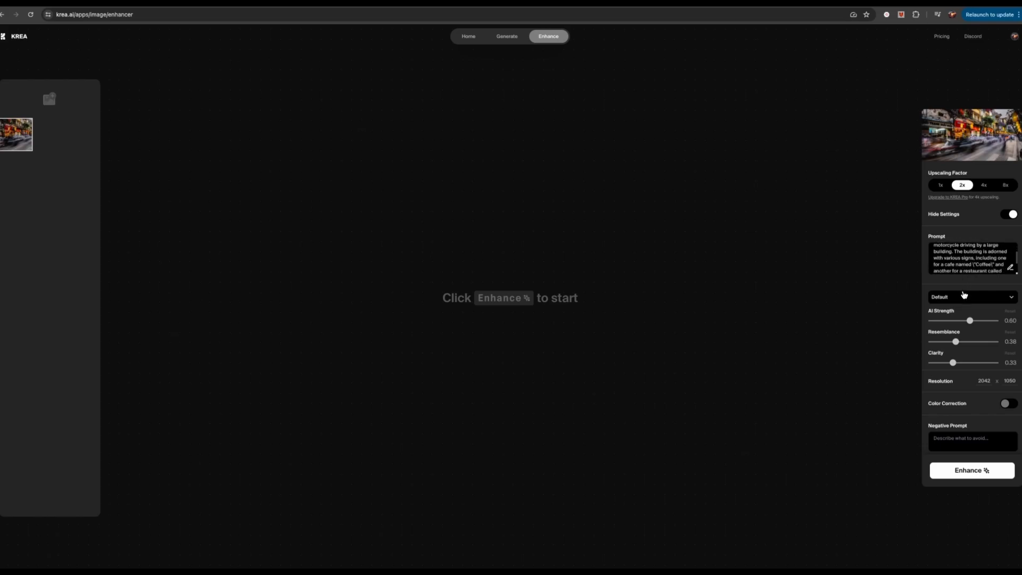
click(971, 296)
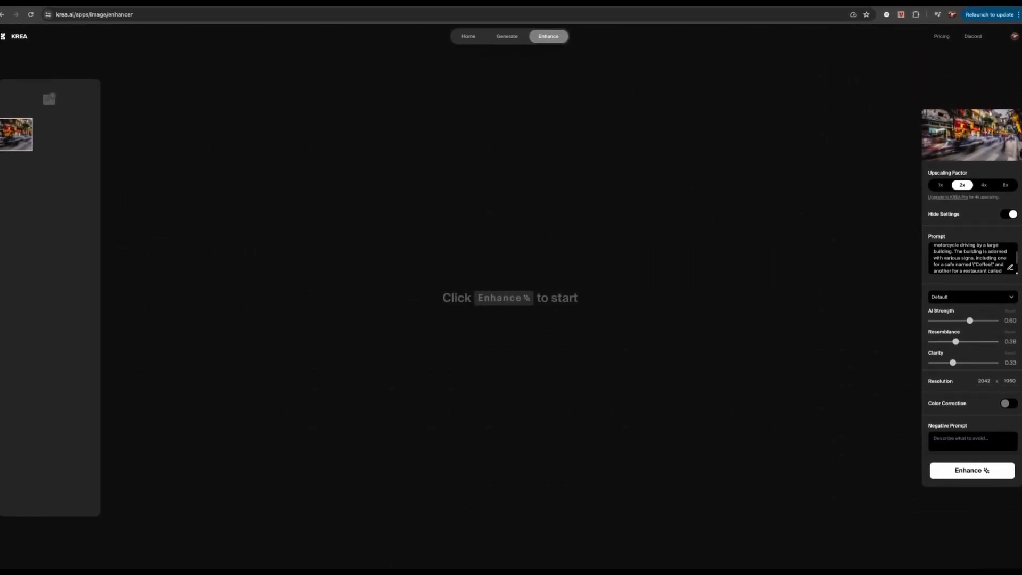
mouse_move(958, 475)
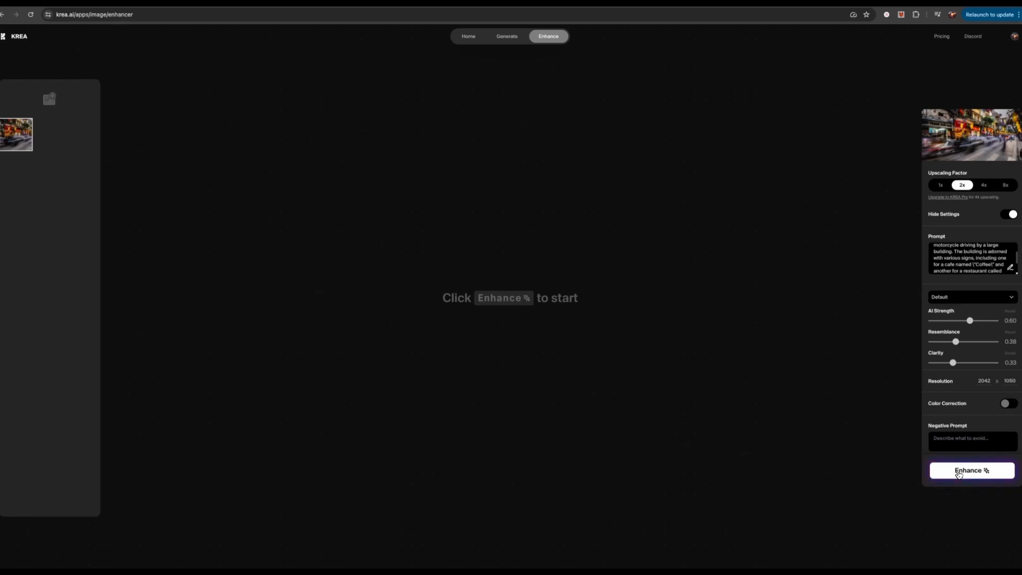
Run Enhance on the street photo at 2x with default settings.
click(970, 470)
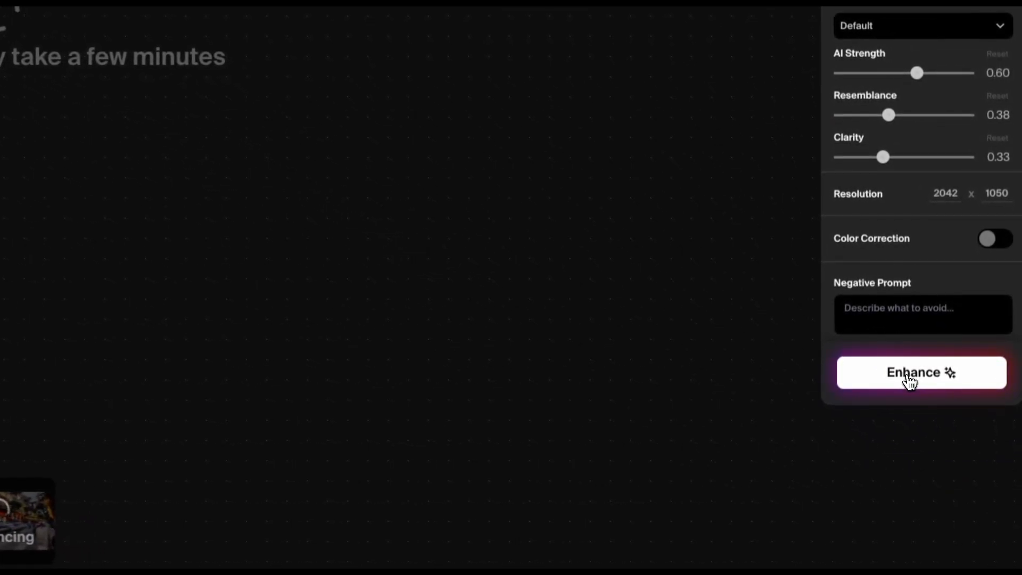
click(920, 372)
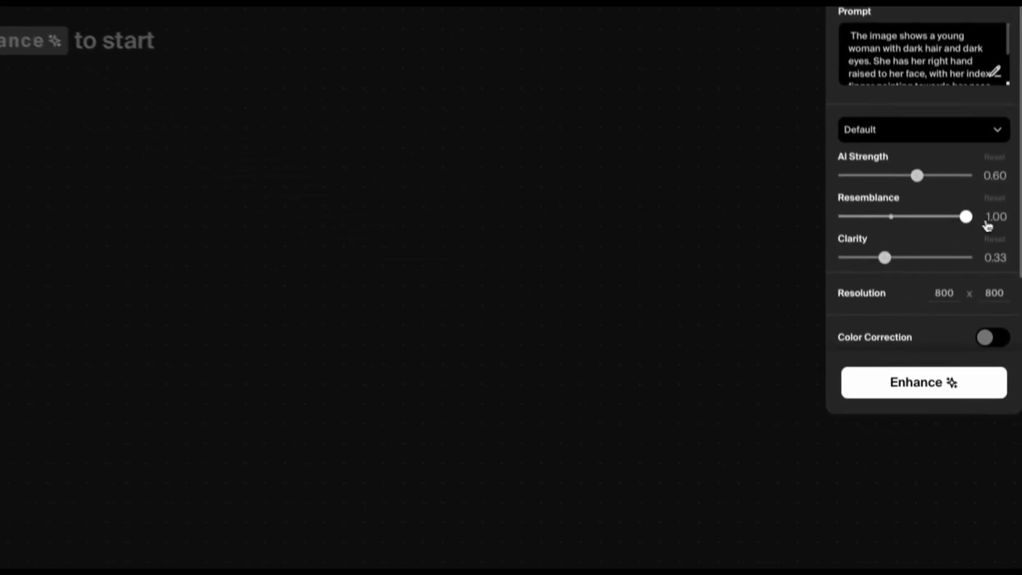
Raise Resemblance to 1.00 and start enhancing the blurry portrait of the woman.
drag(881, 257, 964, 249)
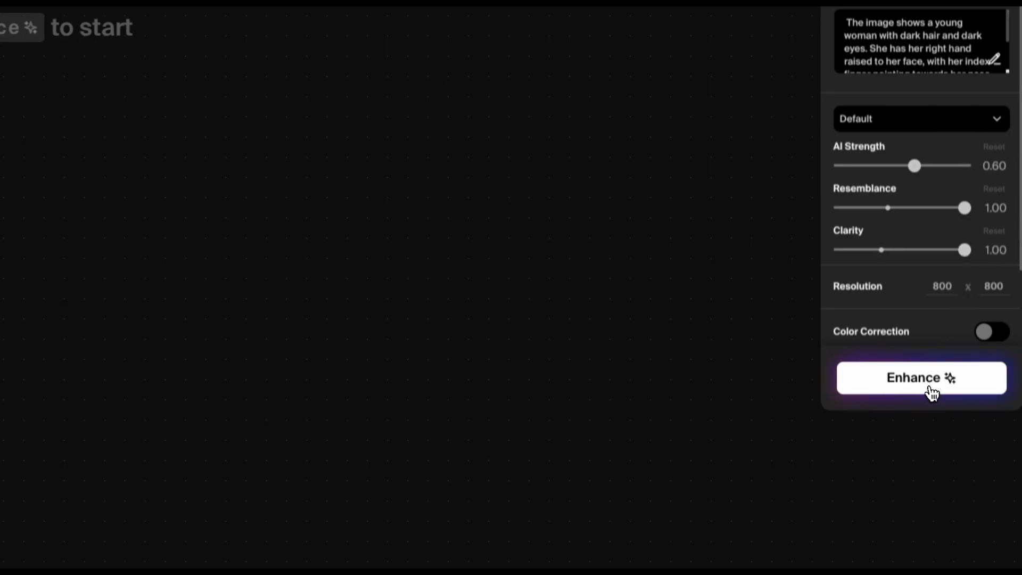
click(921, 376)
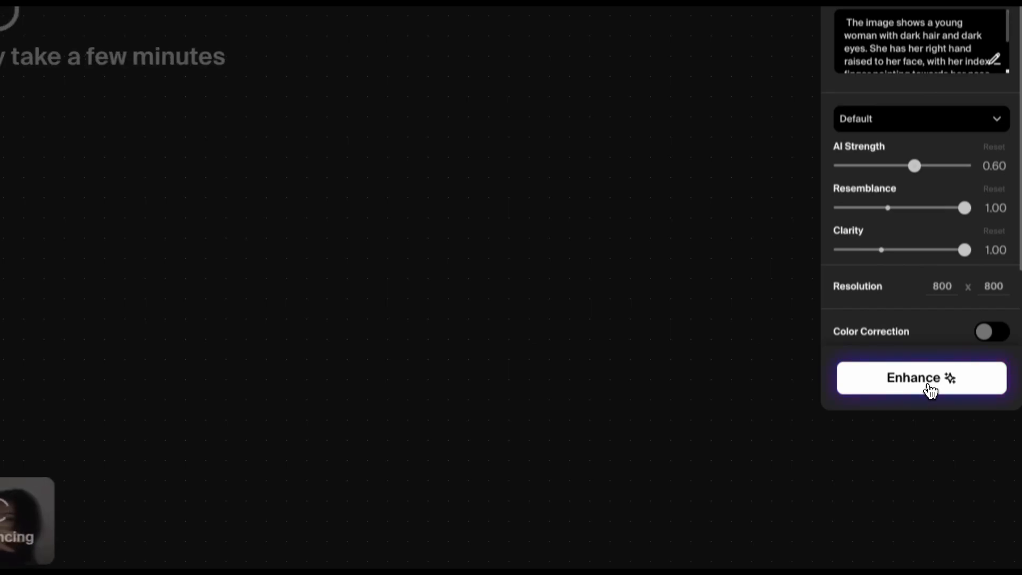
Run the portrait enhancement and view the sharper result beside the blurry original.
click(921, 377)
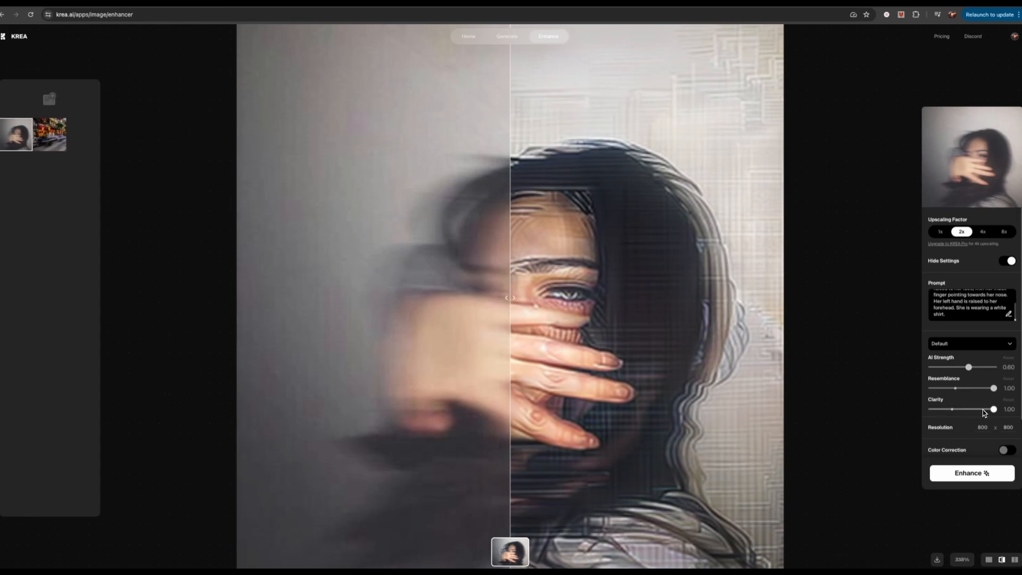
mouse_move(821, 418)
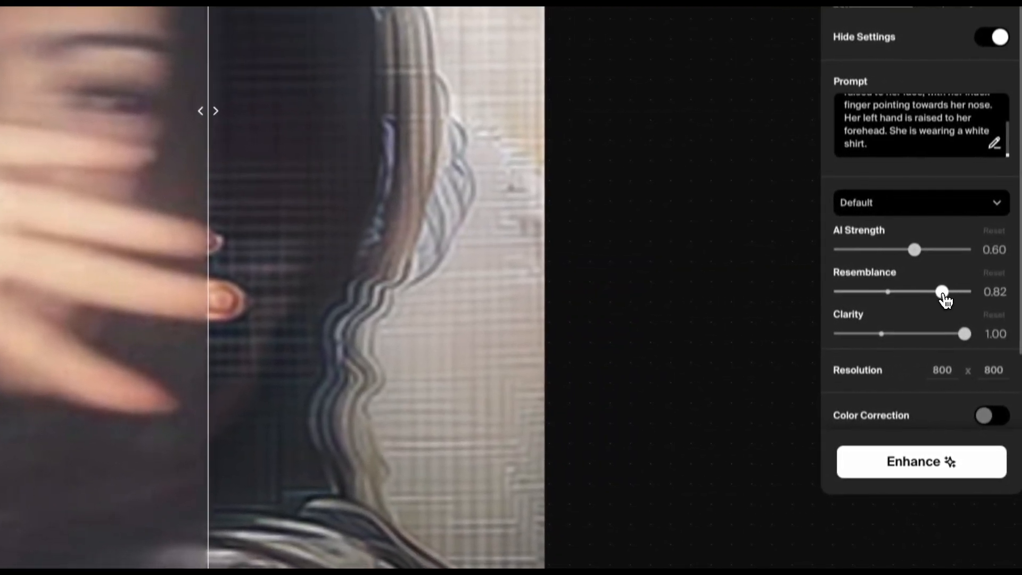
Adjust the portrait sliders to AI Strength 0.66, Resemblance 0.82 and Clarity 0.77 for a second version.
drag(912, 249, 898, 249)
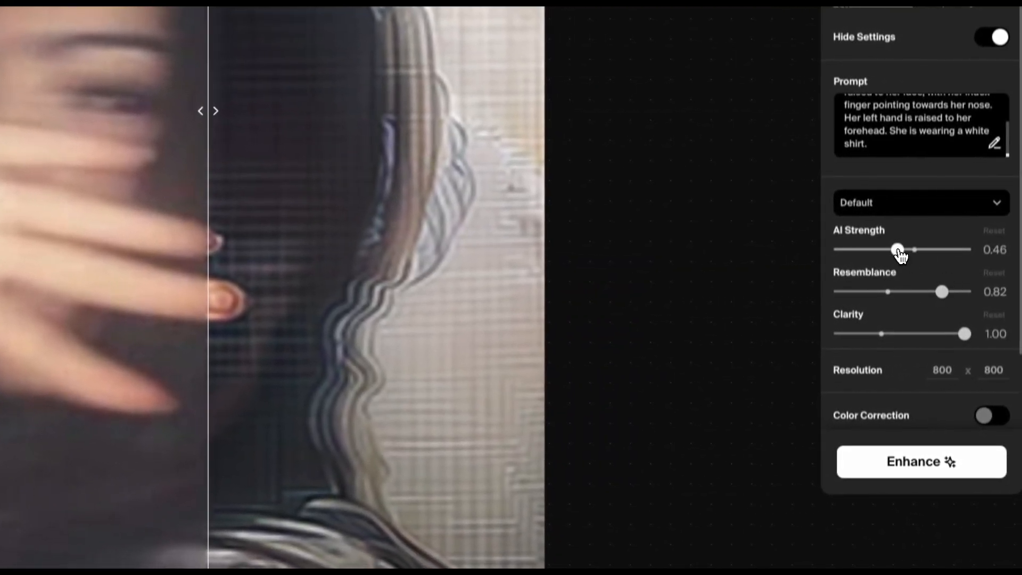
drag(897, 249, 914, 249)
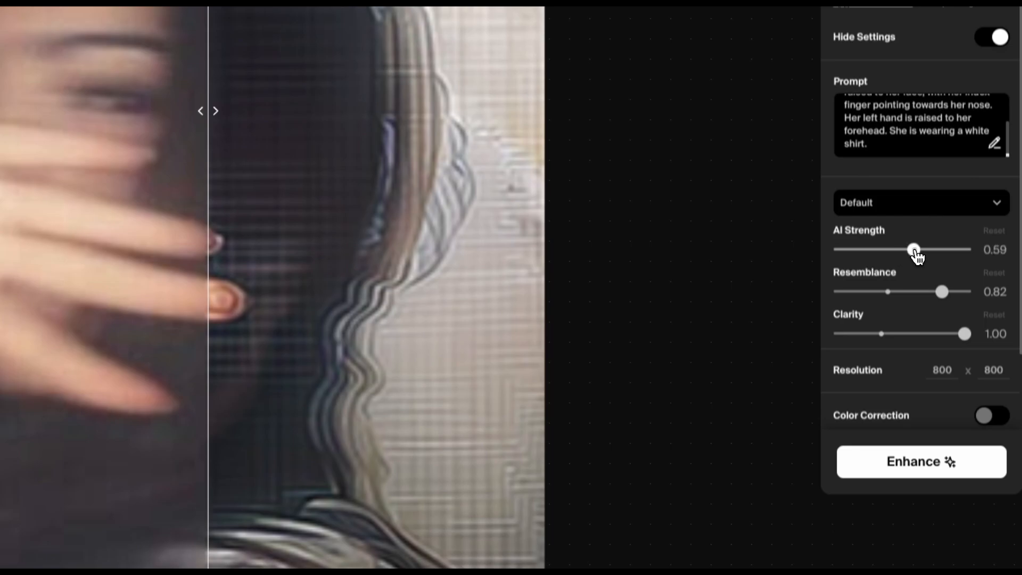
drag(914, 249, 922, 249)
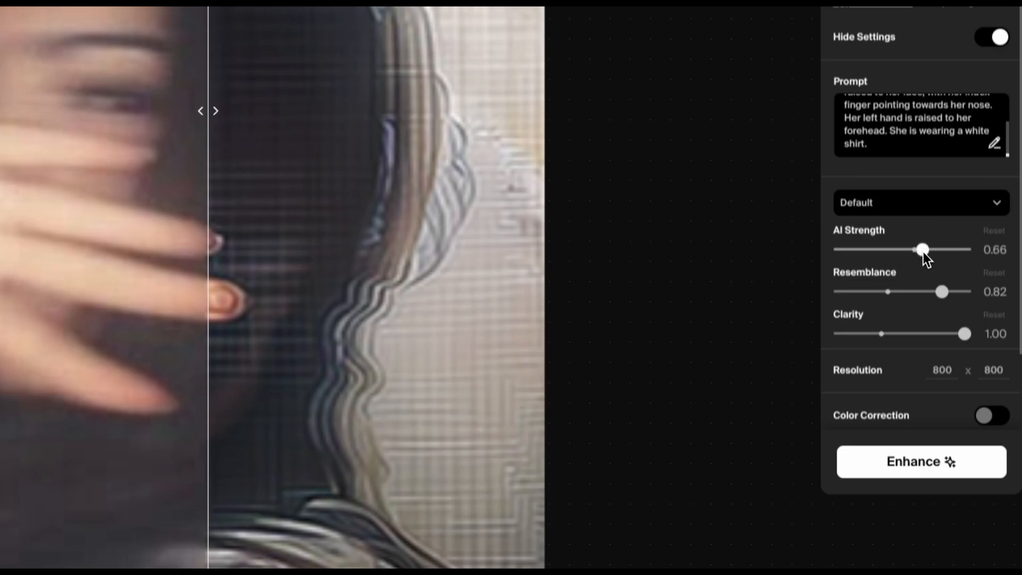
drag(963, 334, 935, 323)
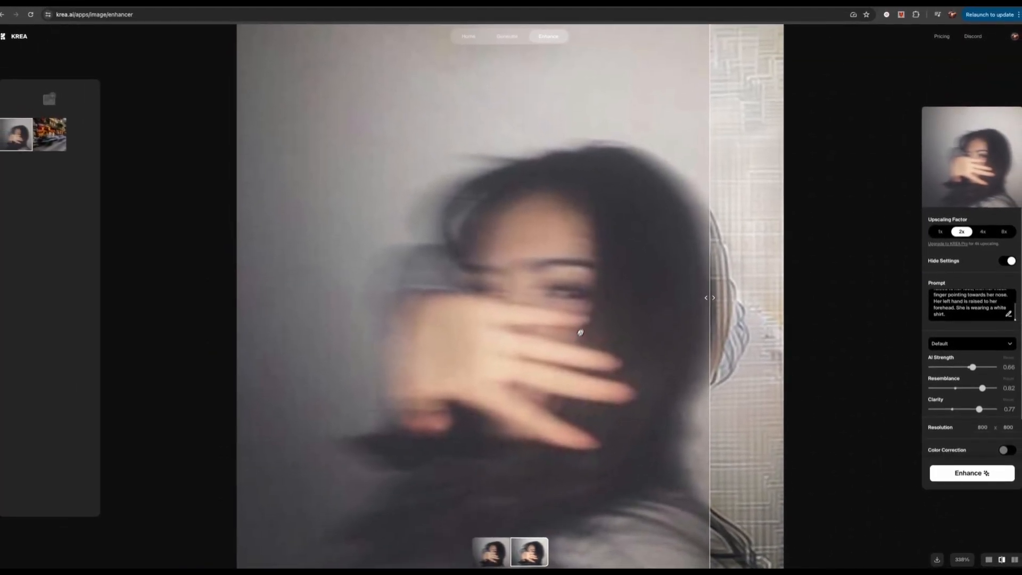
mouse_move(538, 433)
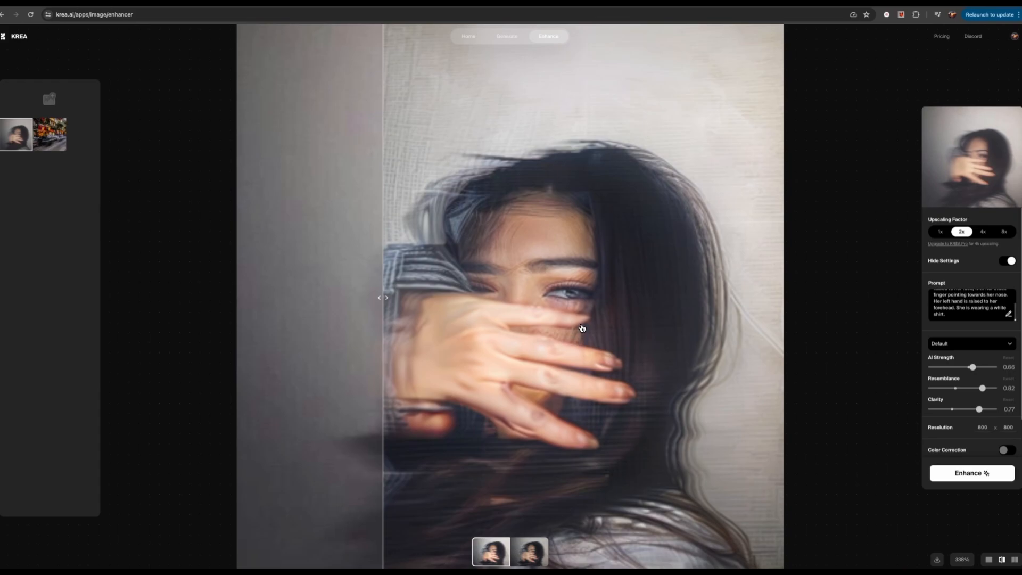
mouse_move(549, 352)
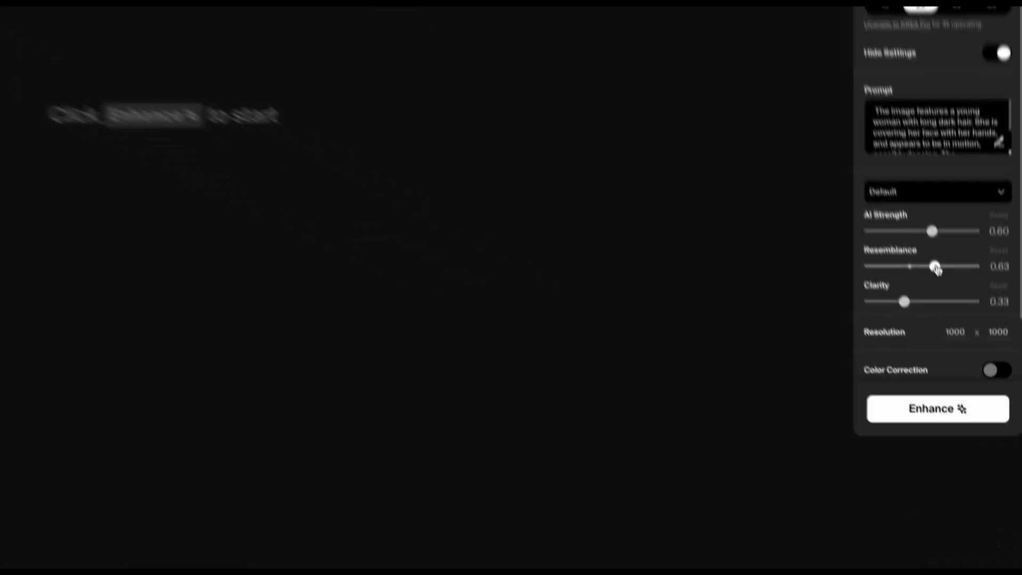
Tune Resemblance to about 0.81 and Clarity to 0.80, then enhance the face-covering portrait.
drag(936, 266, 939, 208)
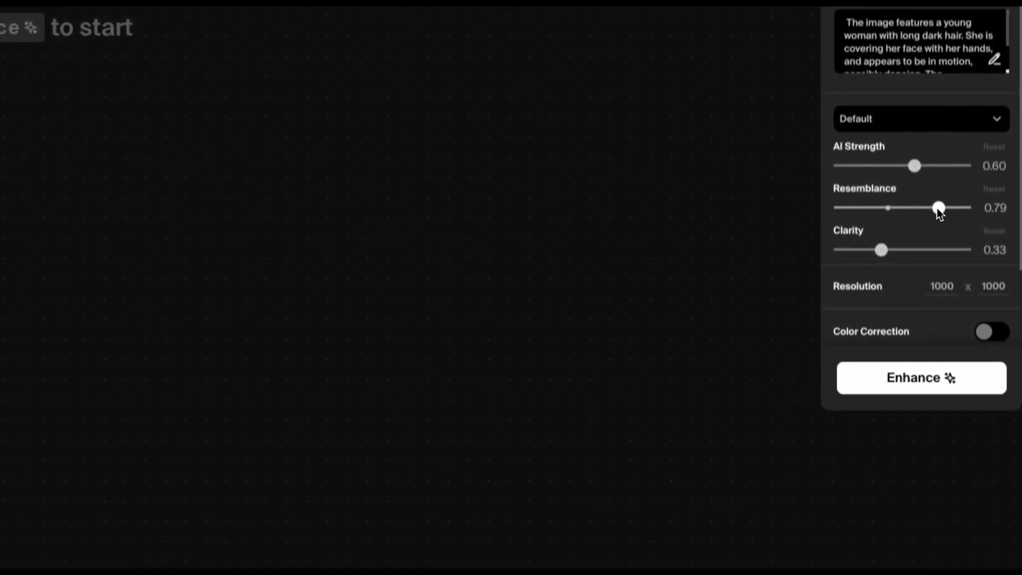
drag(937, 207, 948, 208)
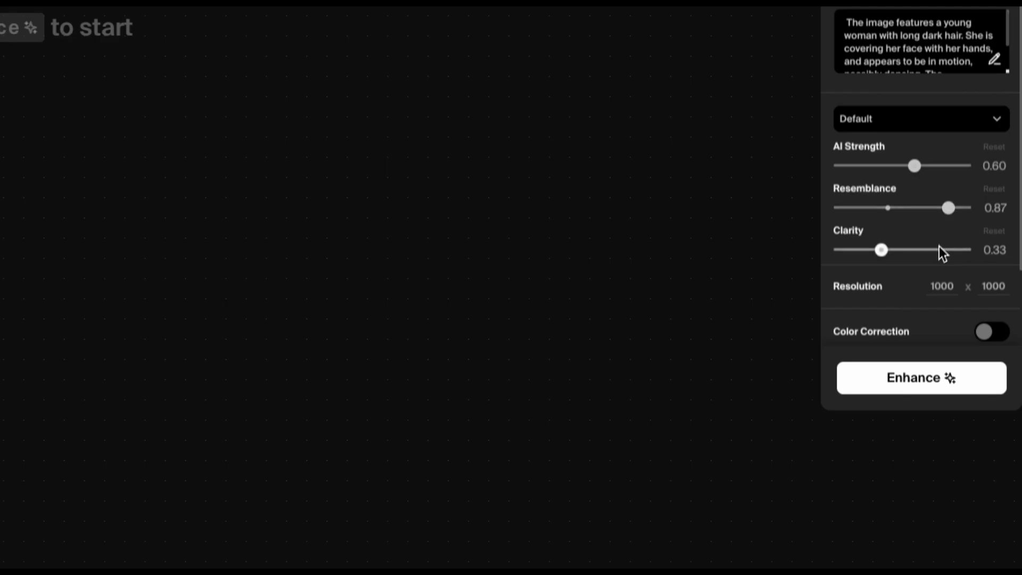
drag(881, 249, 945, 249)
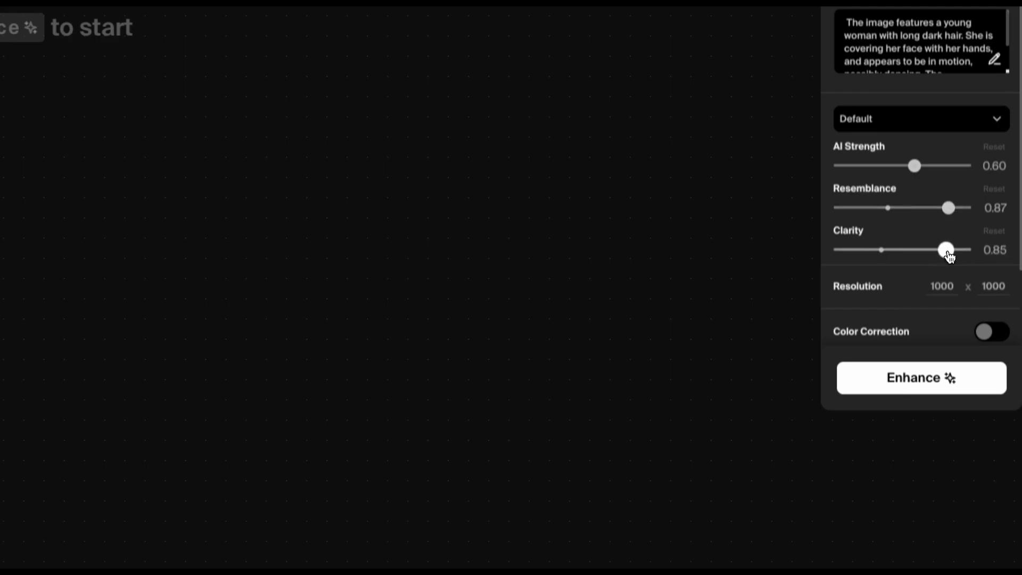
drag(946, 249, 939, 249)
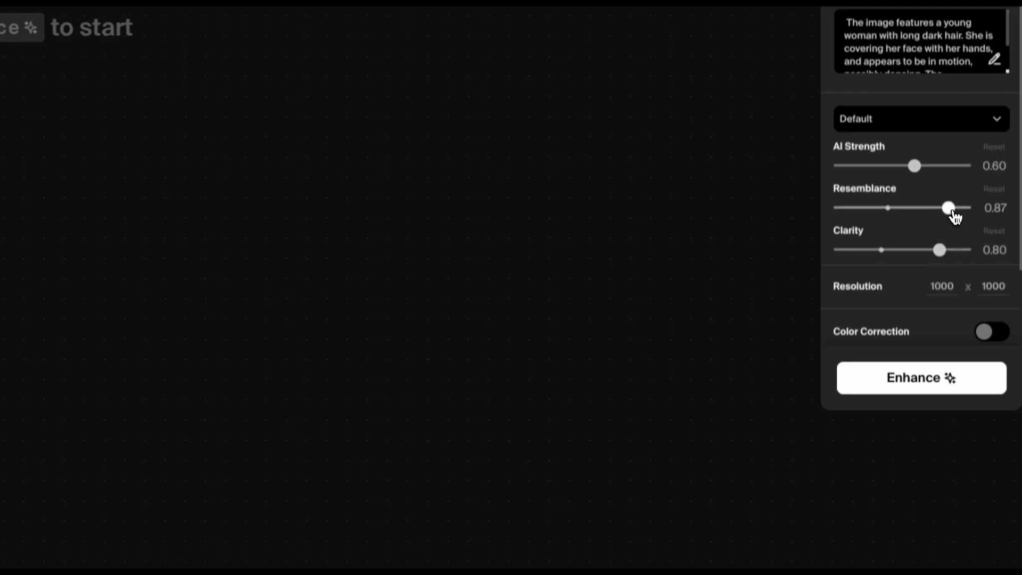
drag(948, 208, 944, 208)
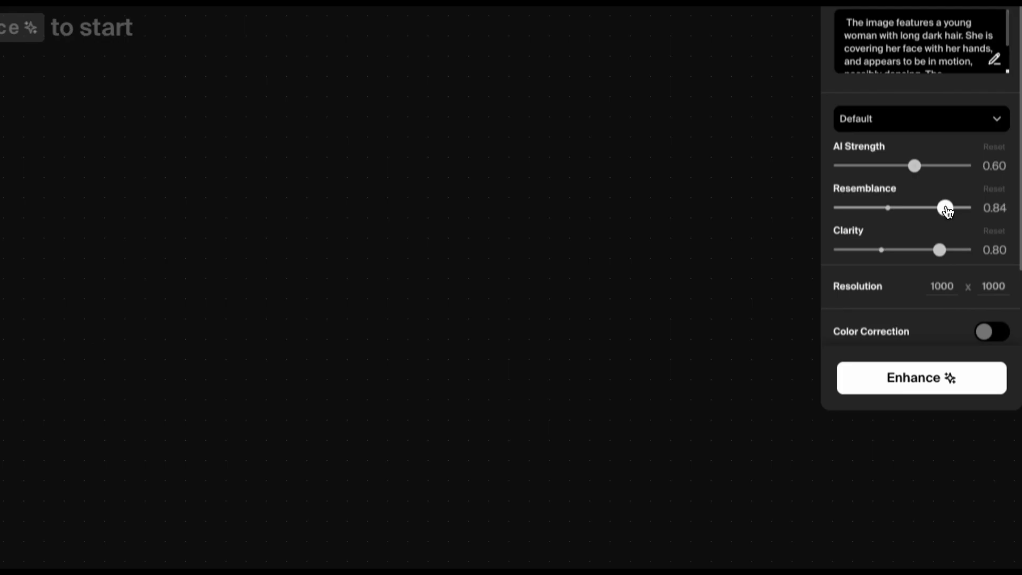
click(921, 378)
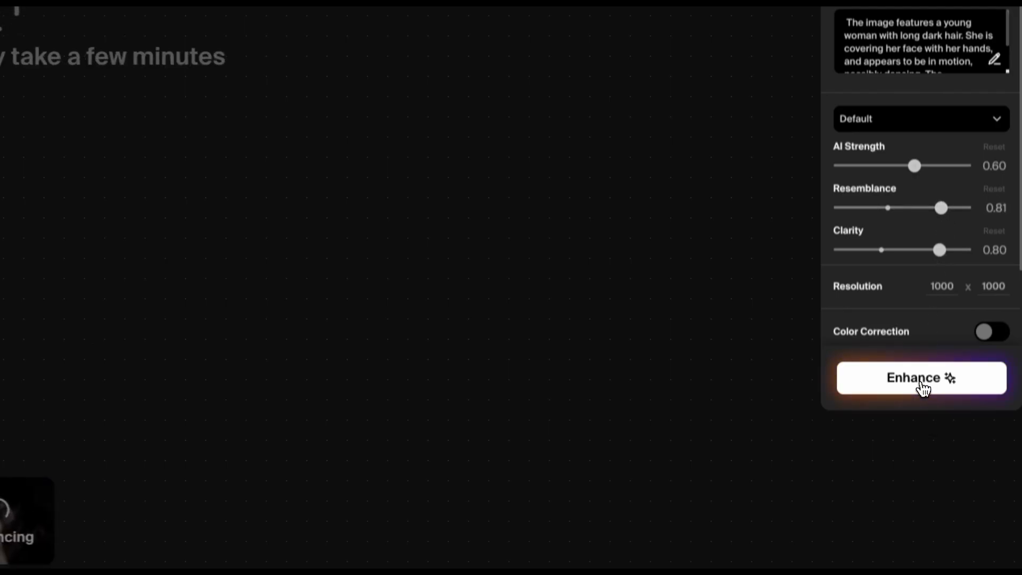
Slide the split divider back and forth to compare the enhanced portrait with its blurry original.
click(920, 378)
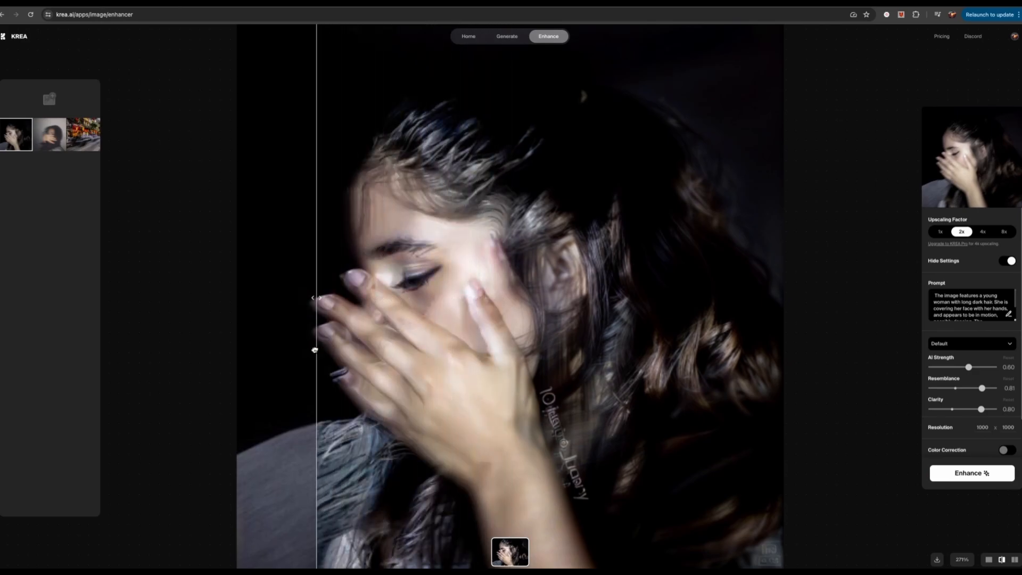
drag(315, 298, 351, 298)
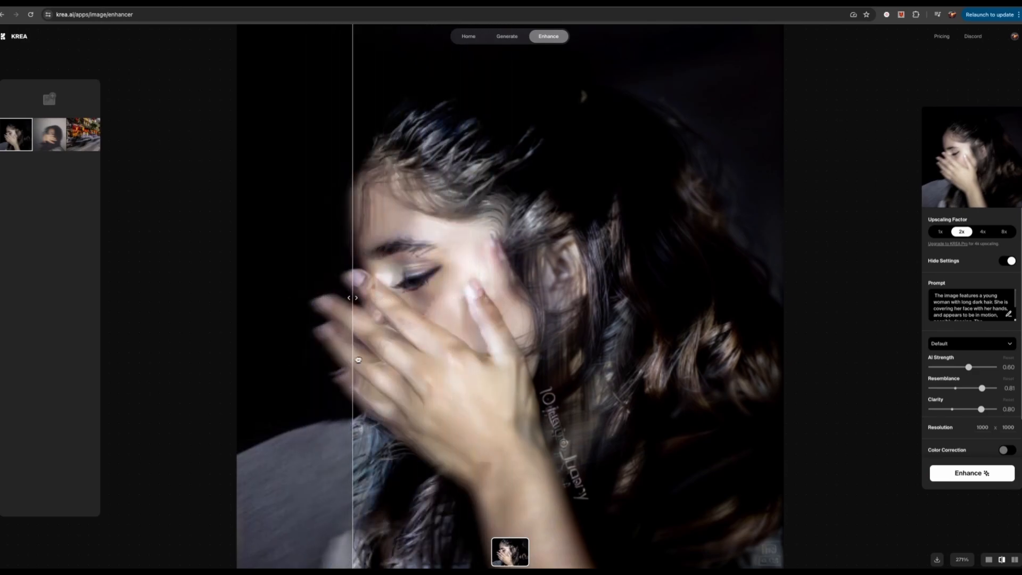
drag(350, 297, 305, 297)
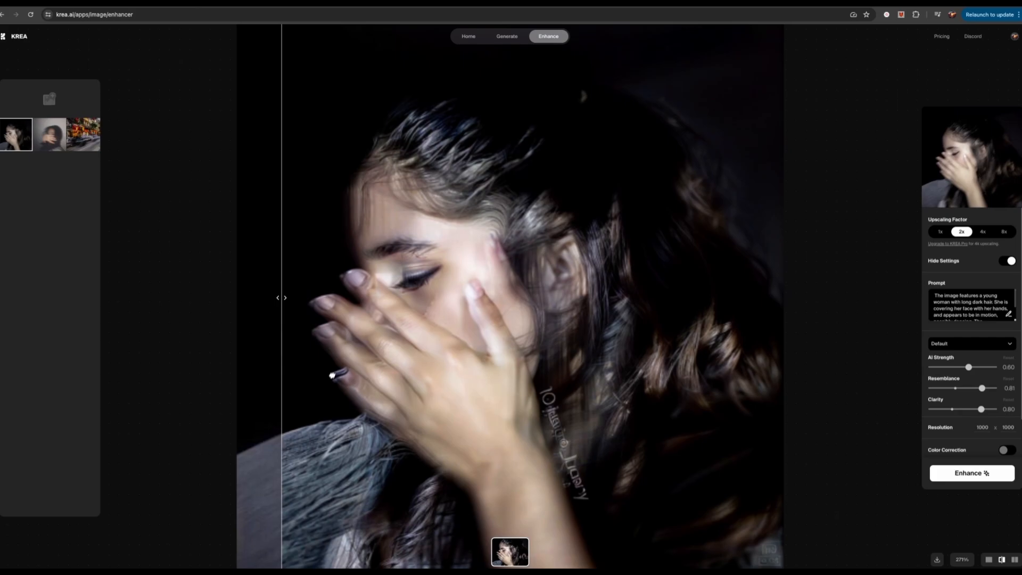
mouse_move(321, 325)
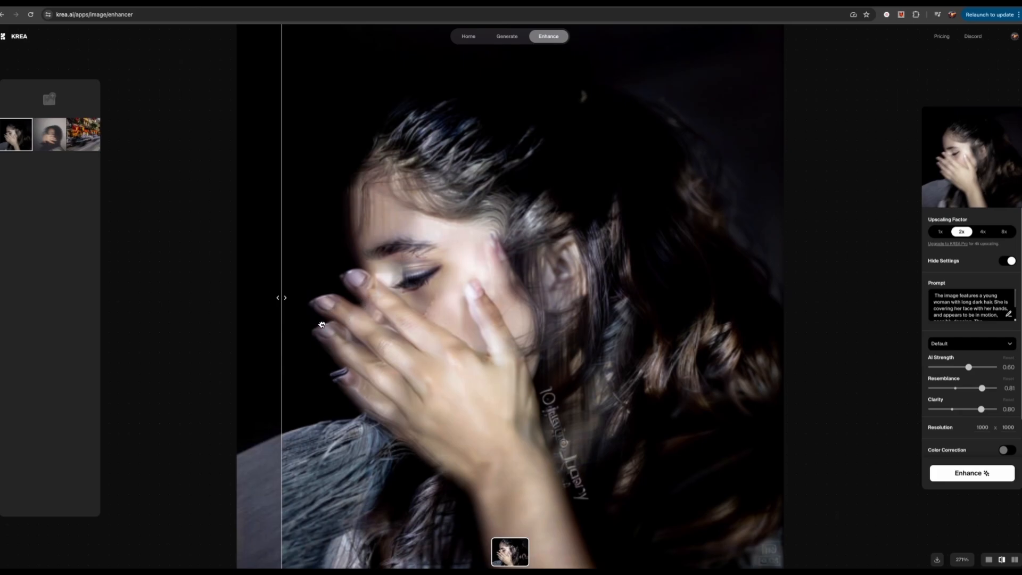
mouse_move(328, 340)
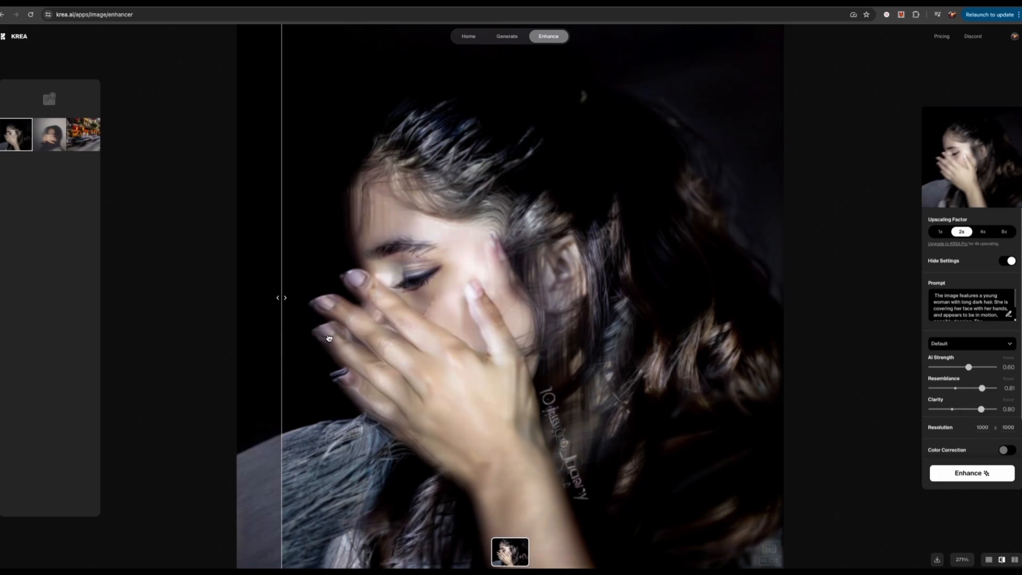
drag(281, 297, 384, 297)
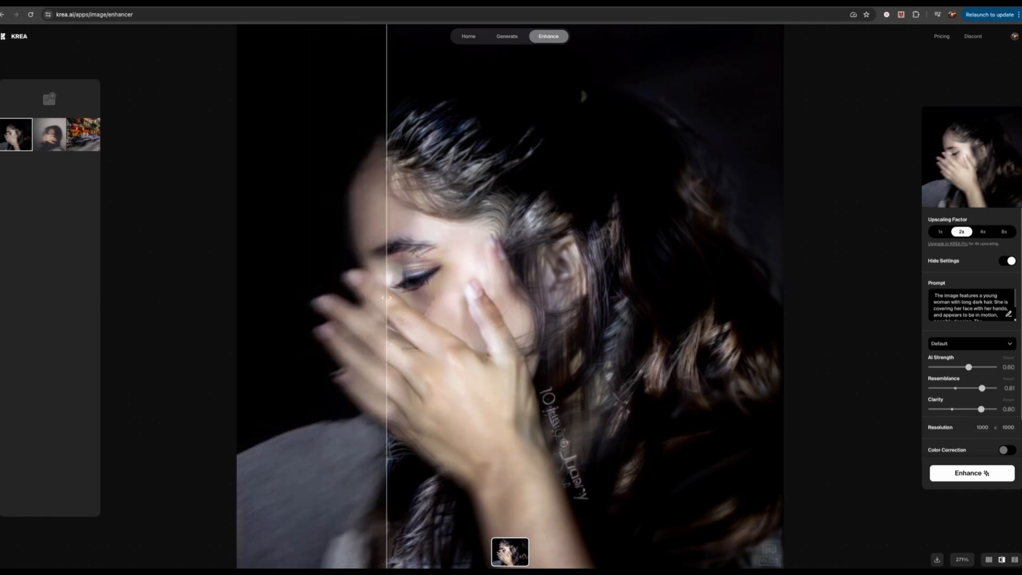
Lower Clarity to 0.52, raise AI Strength to 0.89 and run another enhancement of the portrait.
drag(385, 298, 573, 298)
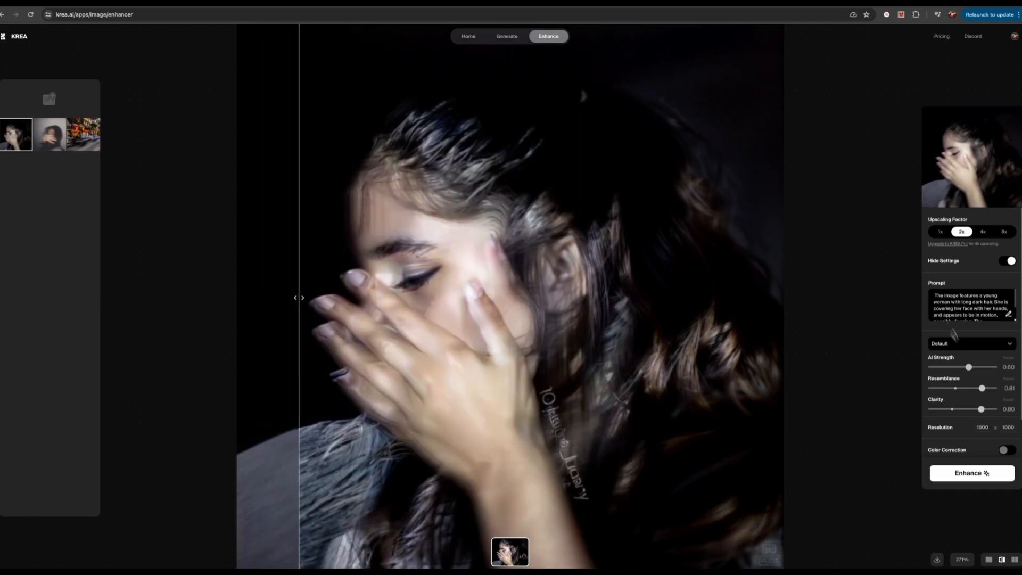
drag(979, 408, 968, 409)
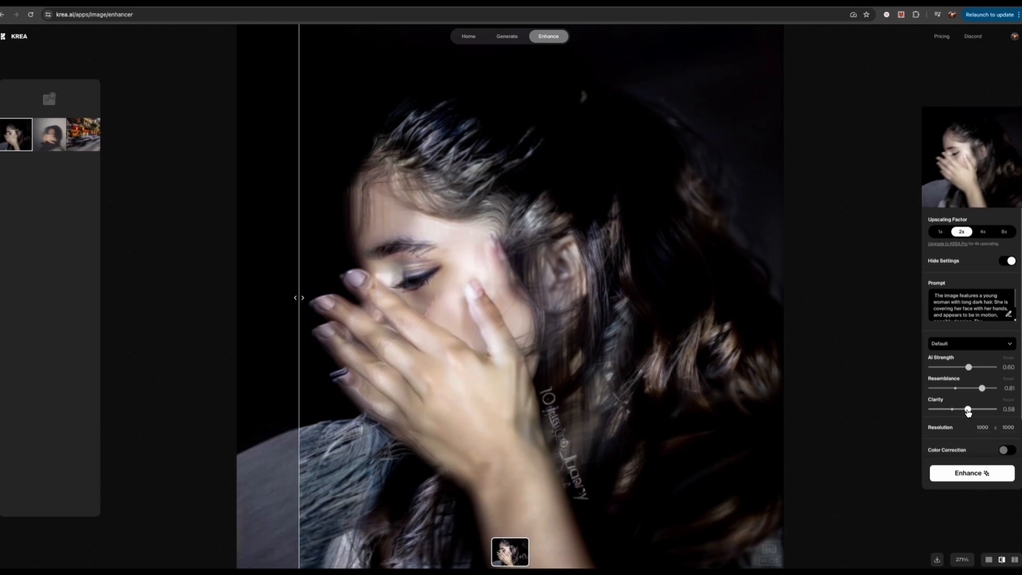
mouse_move(982, 387)
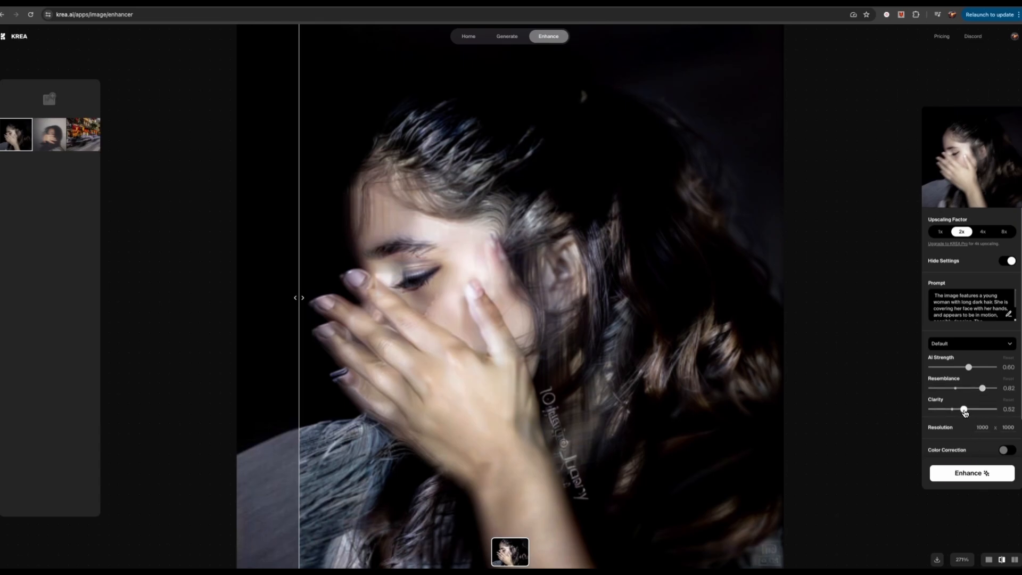
drag(970, 367, 988, 367)
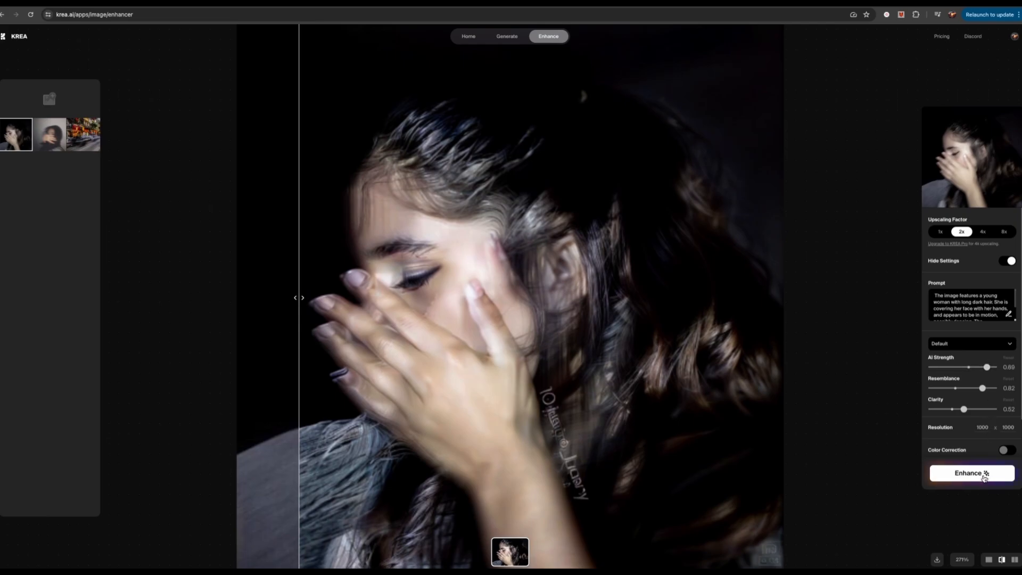
click(971, 473)
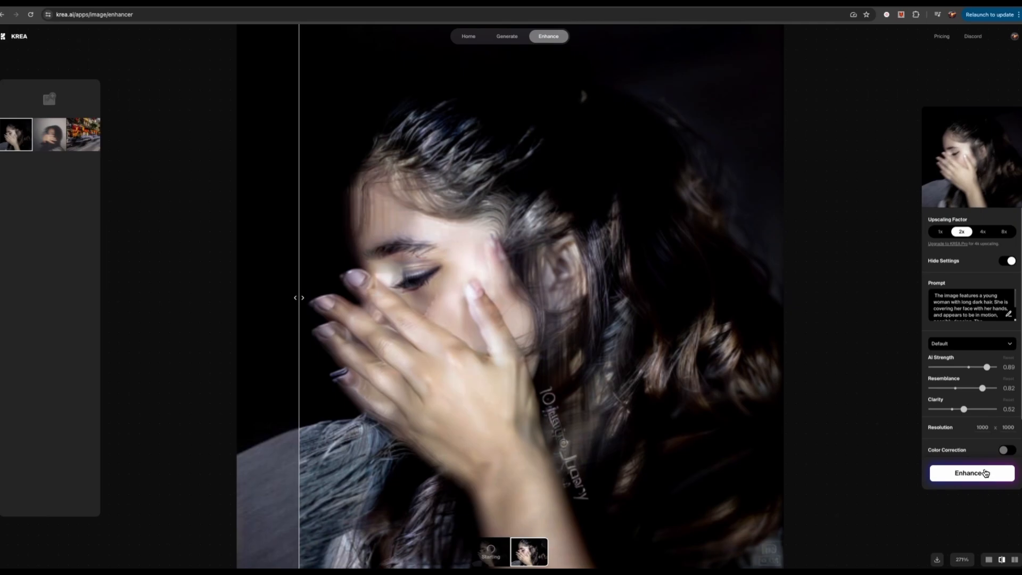
Let the new enhancement finish, pick the 4x upscaling factor and view the newest result.
click(971, 473)
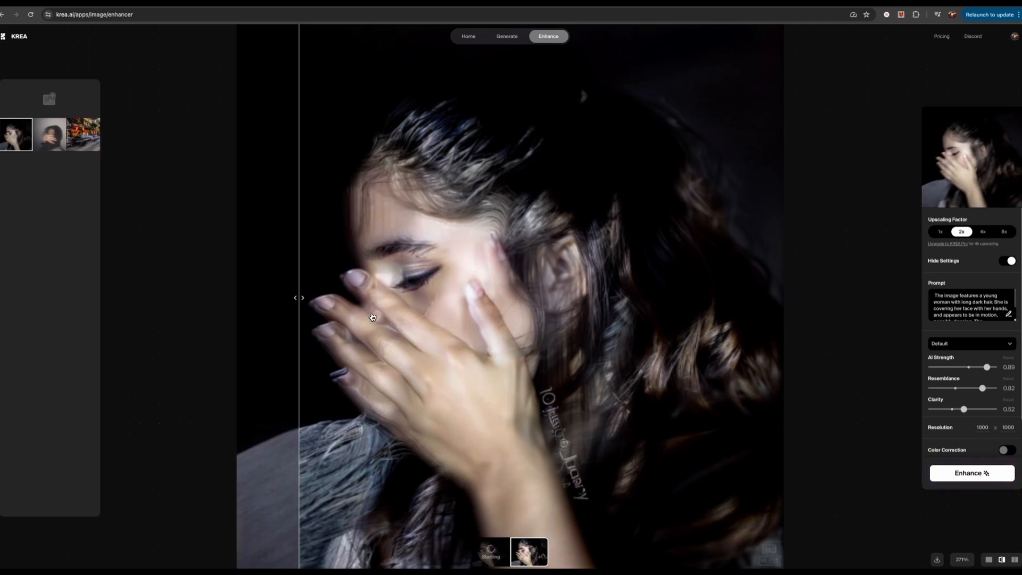
mouse_move(319, 425)
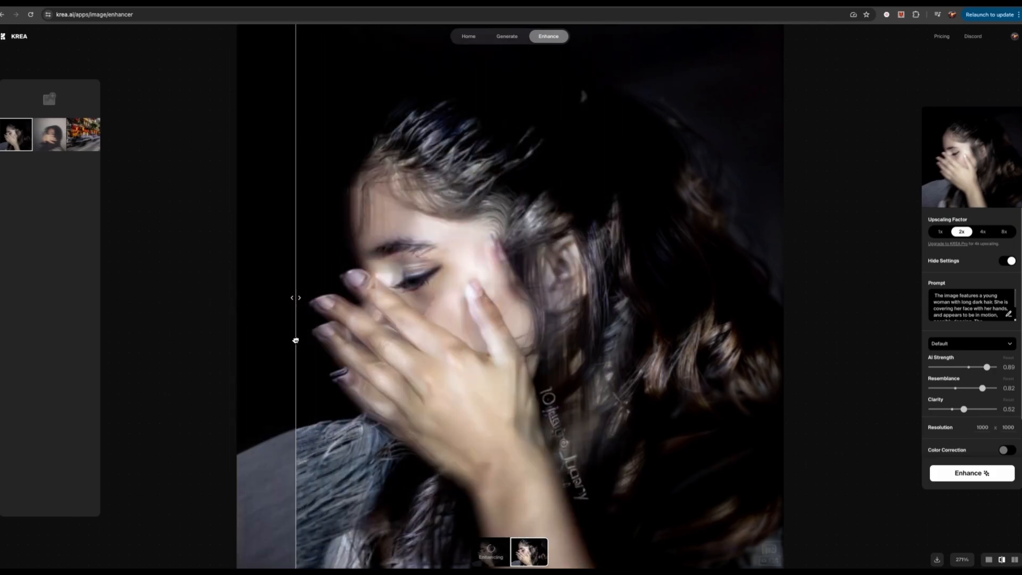
click(981, 232)
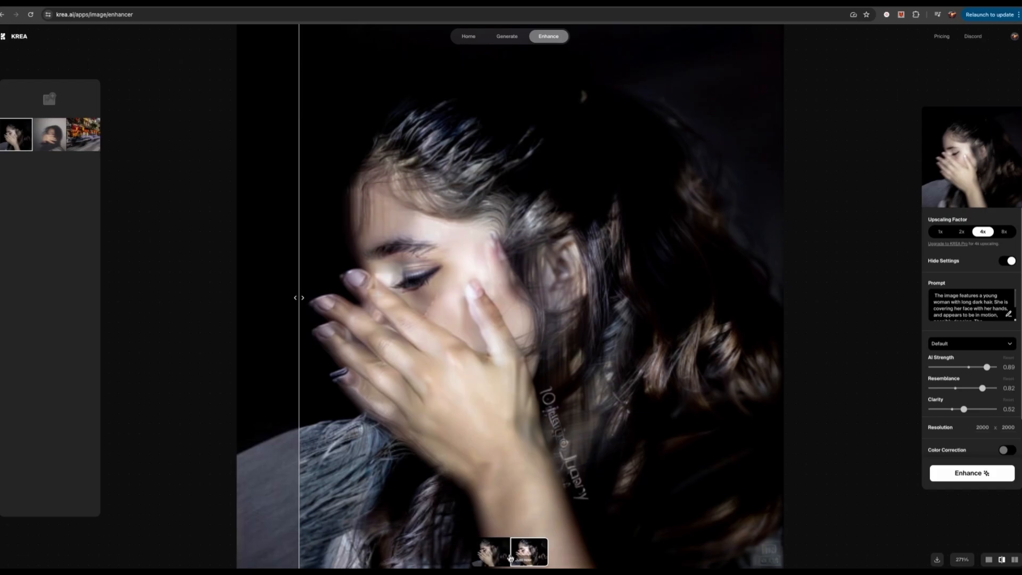
click(961, 232)
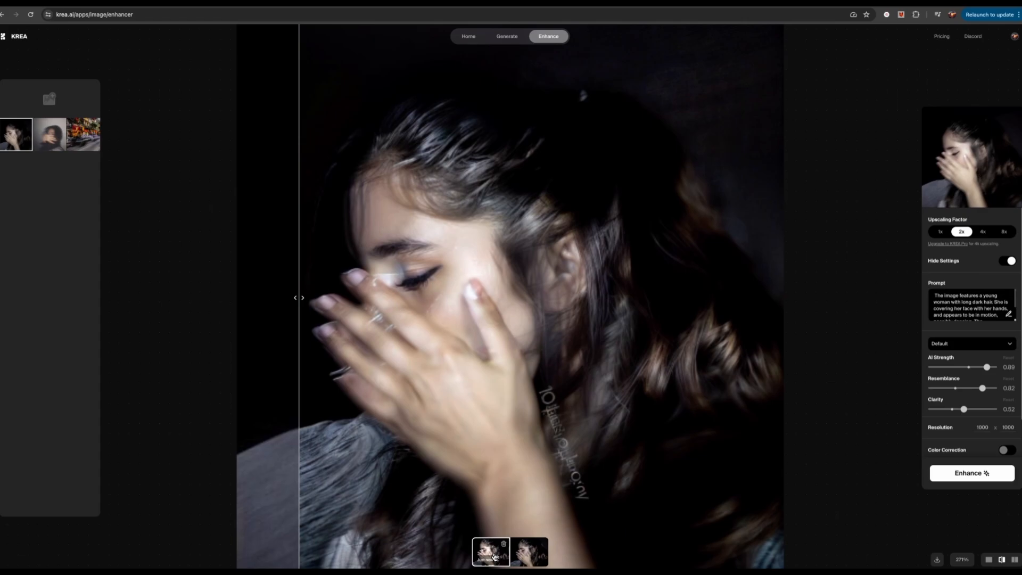
mouse_move(368, 363)
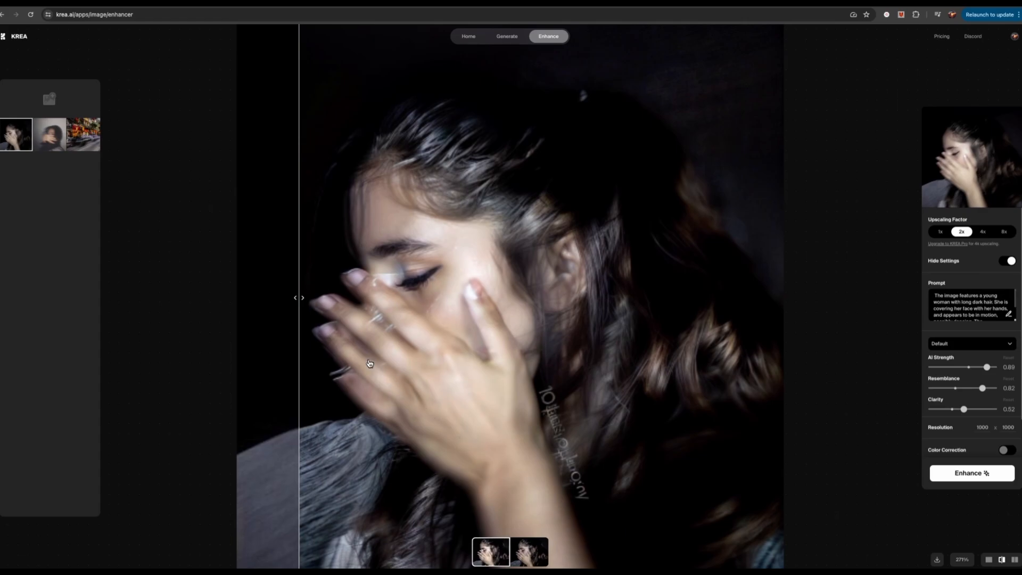
mouse_move(374, 370)
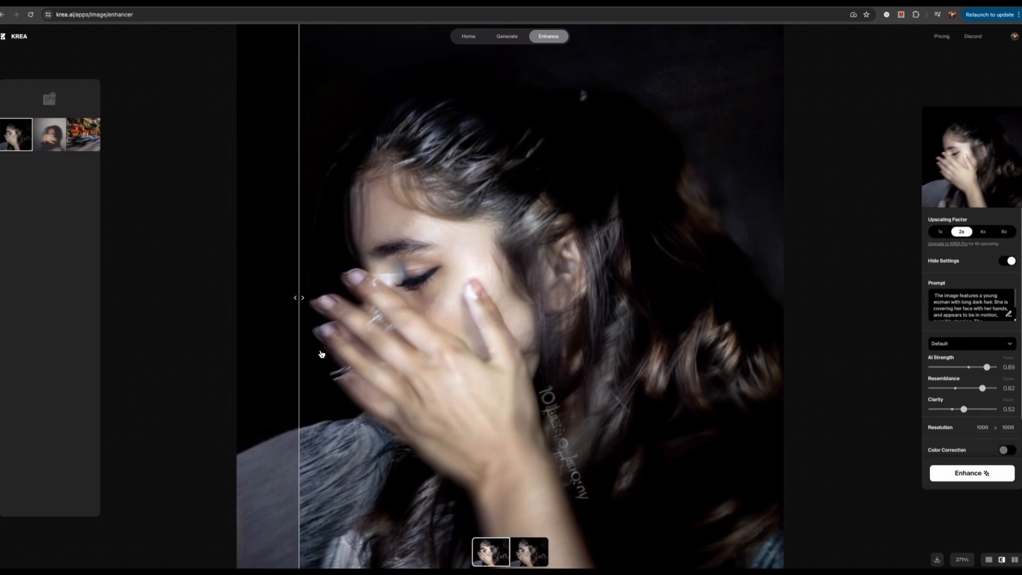
Sweep the split slider across and back so almost the whole sharpened face photo shows.
drag(299, 297, 744, 320)
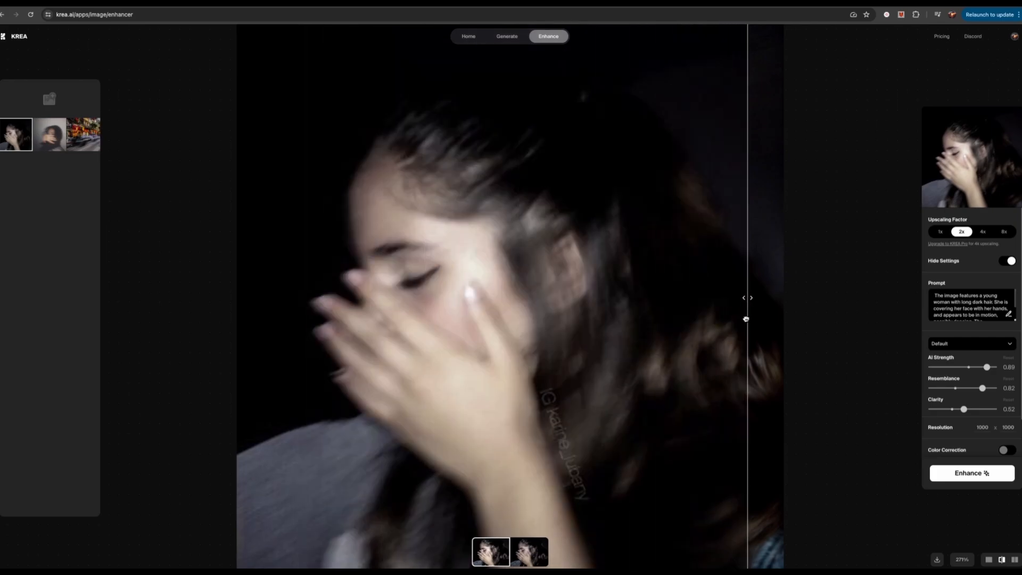
drag(745, 297, 538, 297)
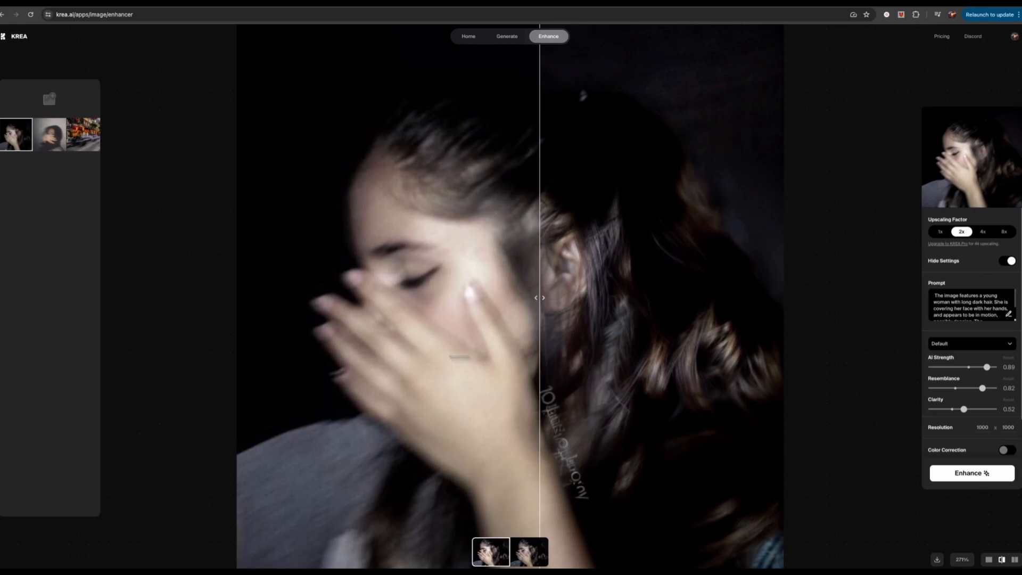
drag(542, 298, 265, 298)
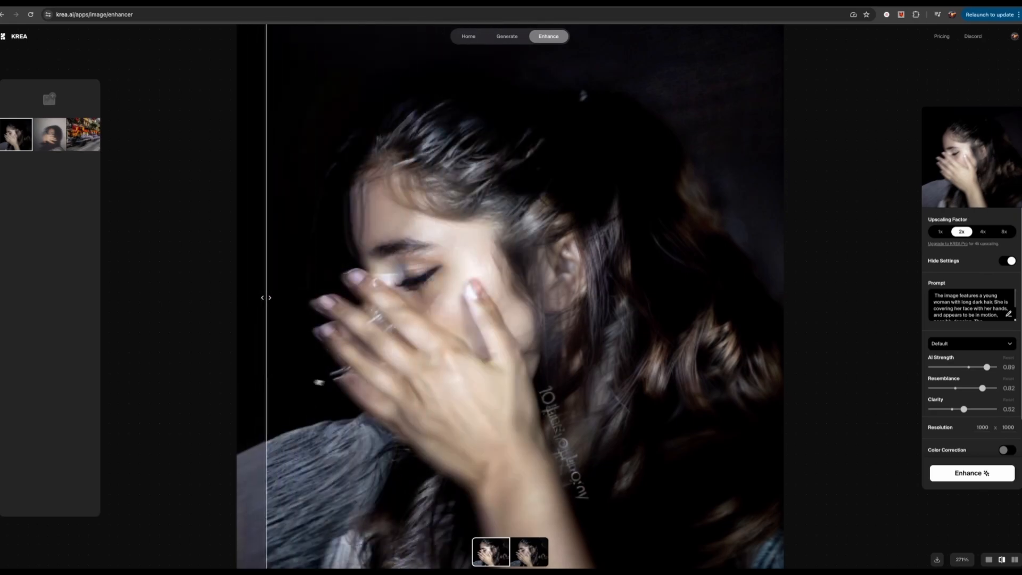
mouse_move(351, 388)
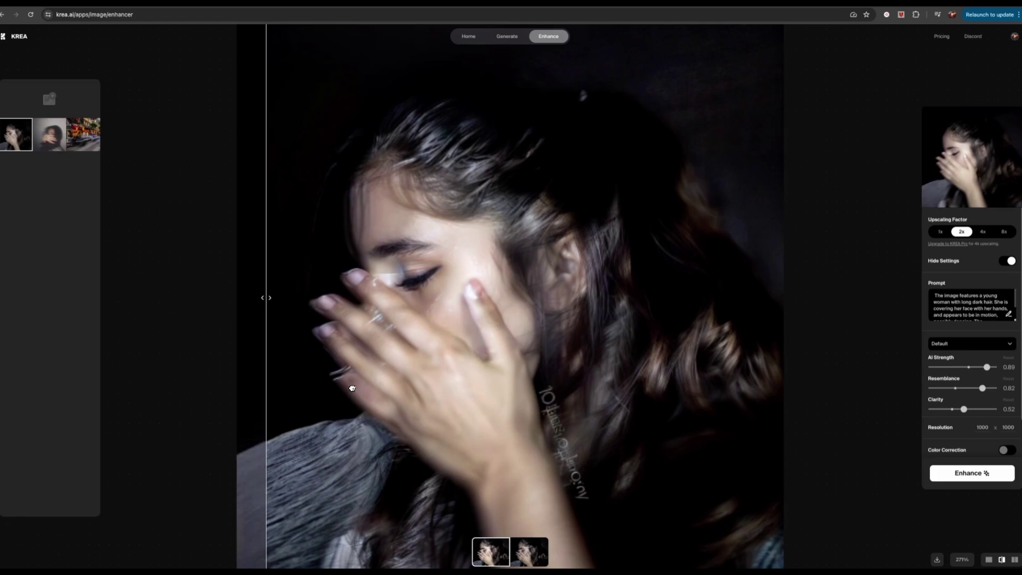
mouse_move(362, 388)
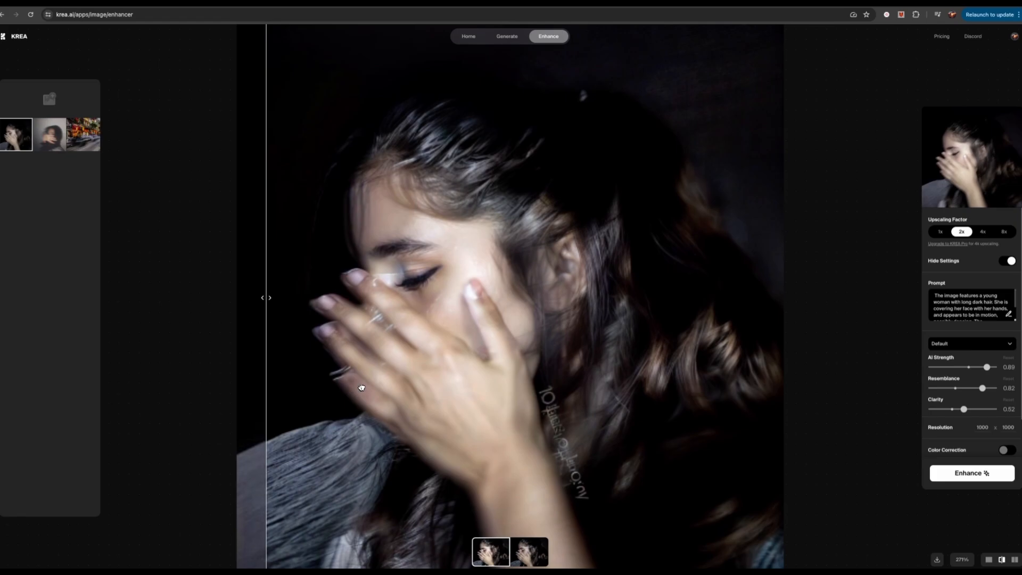
mouse_move(364, 384)
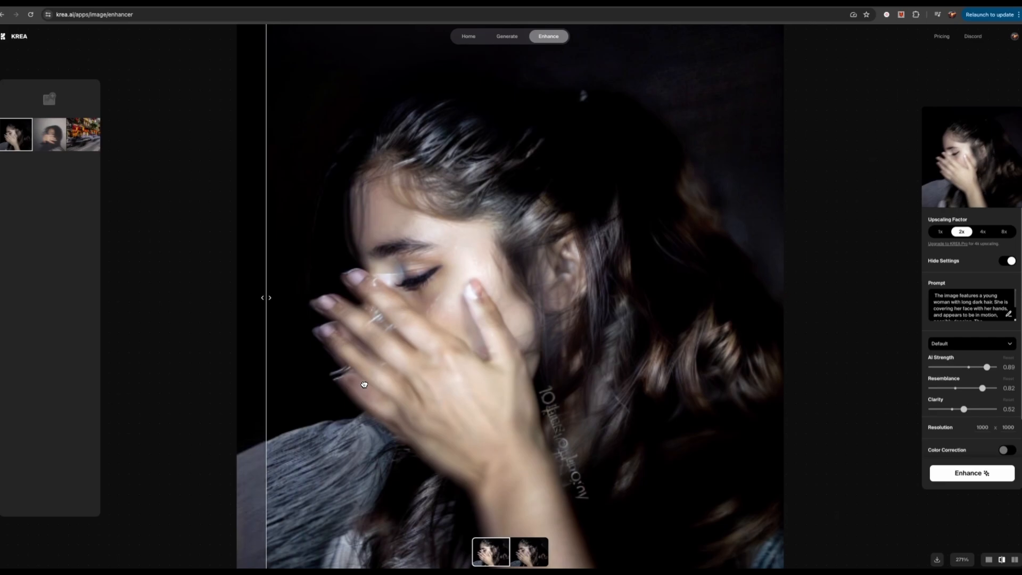
mouse_move(373, 351)
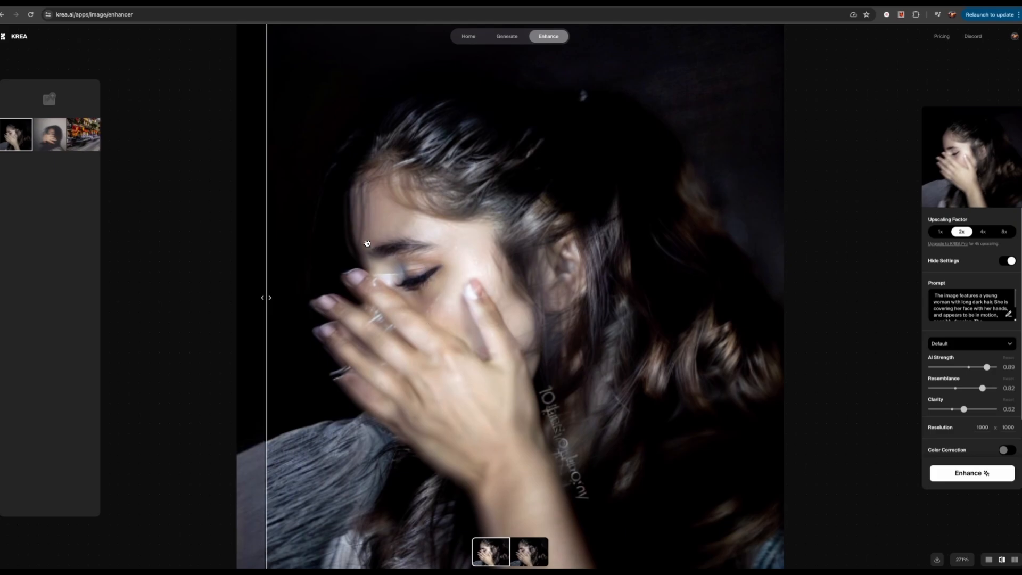
mouse_move(147, 345)
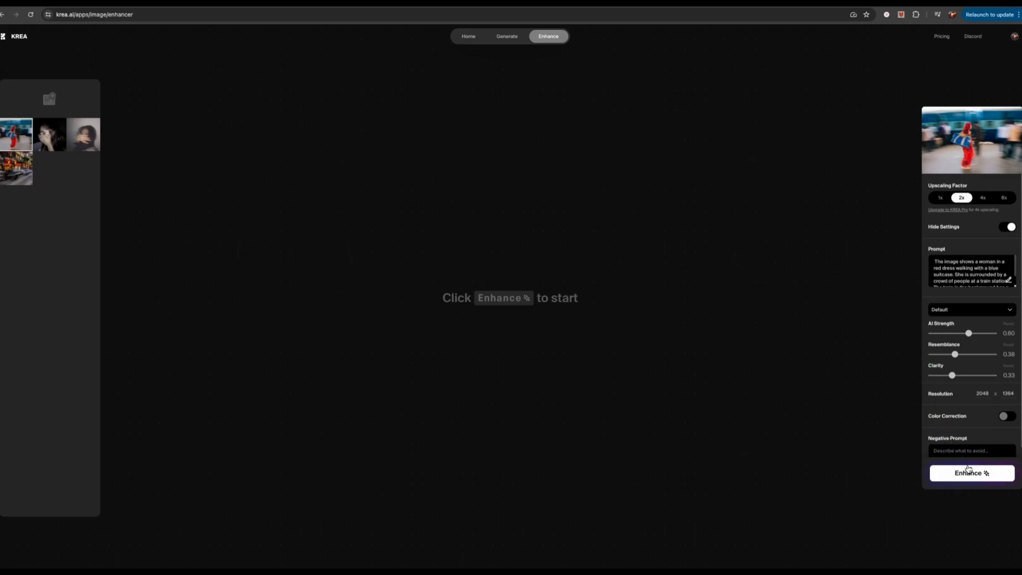
Enhance the train station photo, then slide the split left to show more of the sharpened result.
click(971, 472)
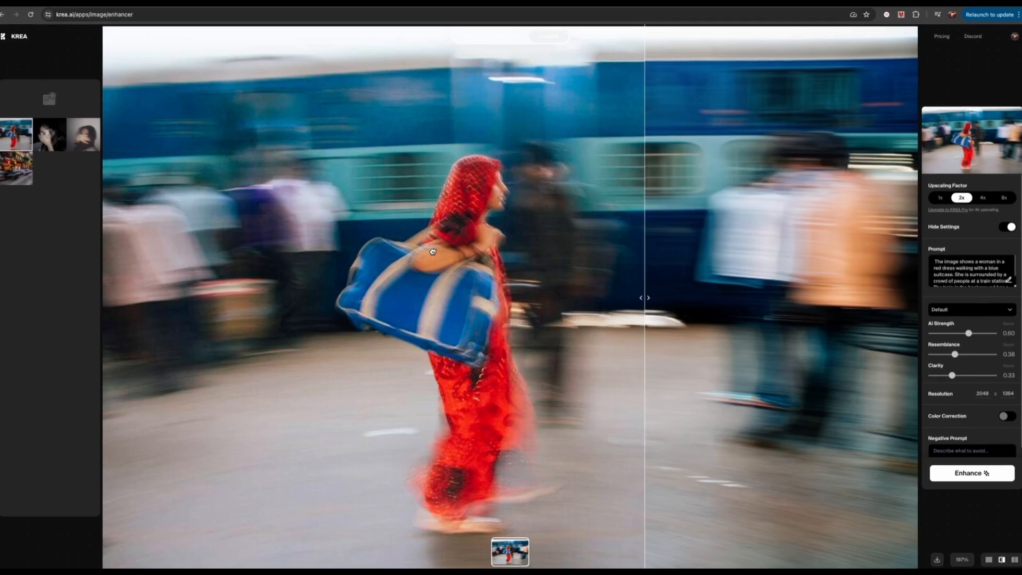
drag(641, 298, 311, 298)
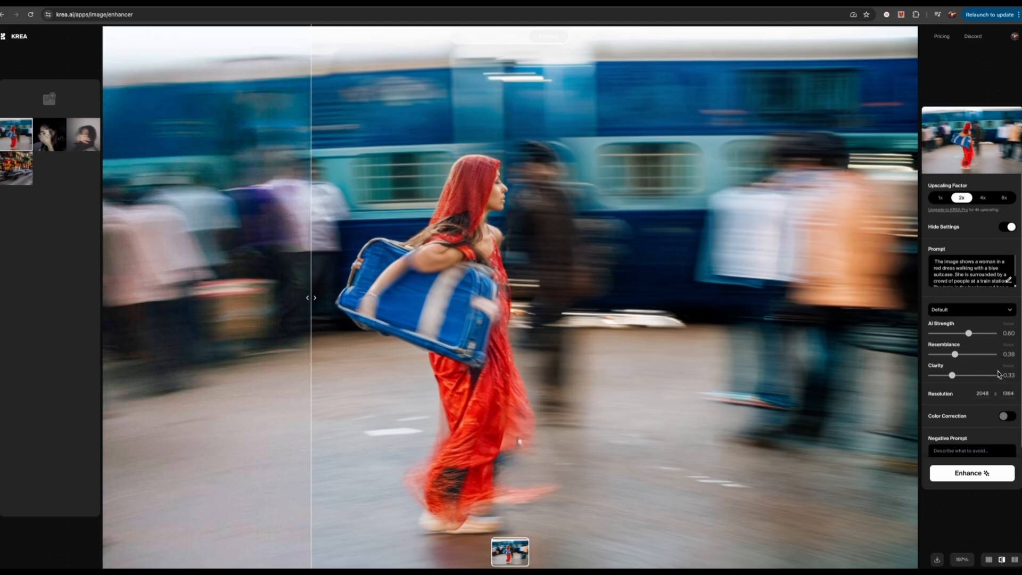
Run Enhance again on the loaded image from the right-hand panel.
click(971, 473)
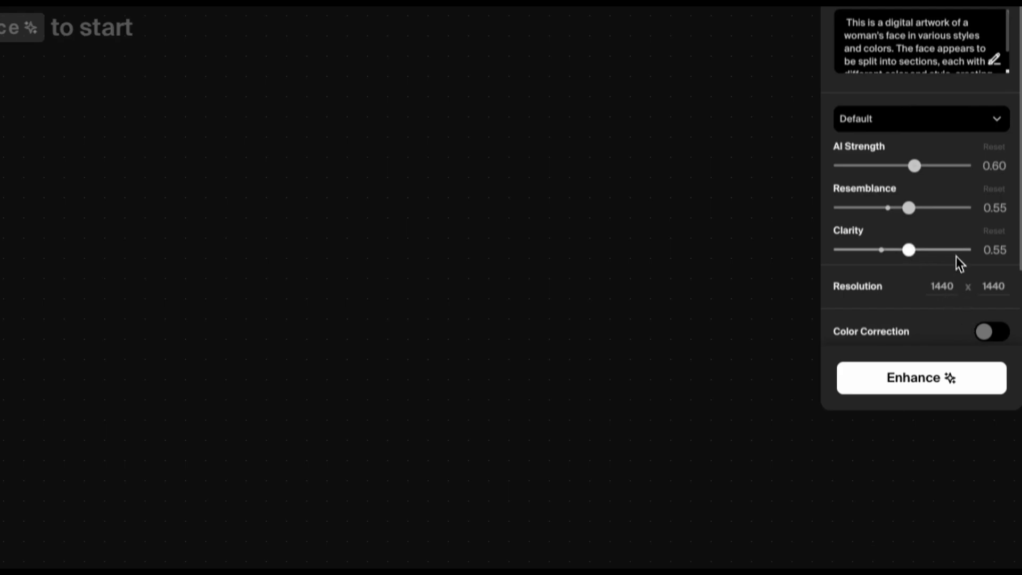
Set Resemblance to 0.61 and Clarity to 0.62 for the face artwork.
drag(909, 208, 916, 208)
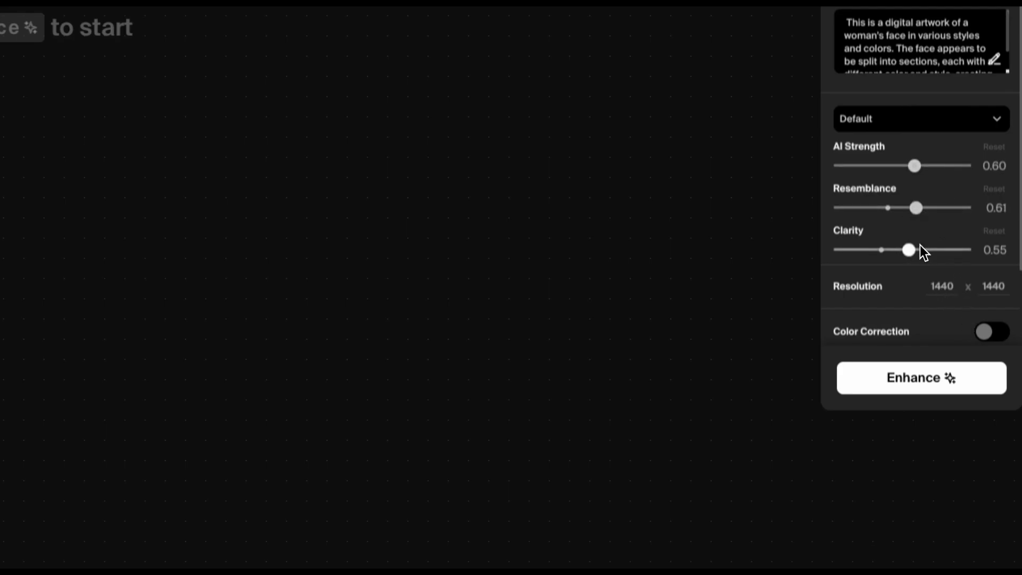
click(921, 378)
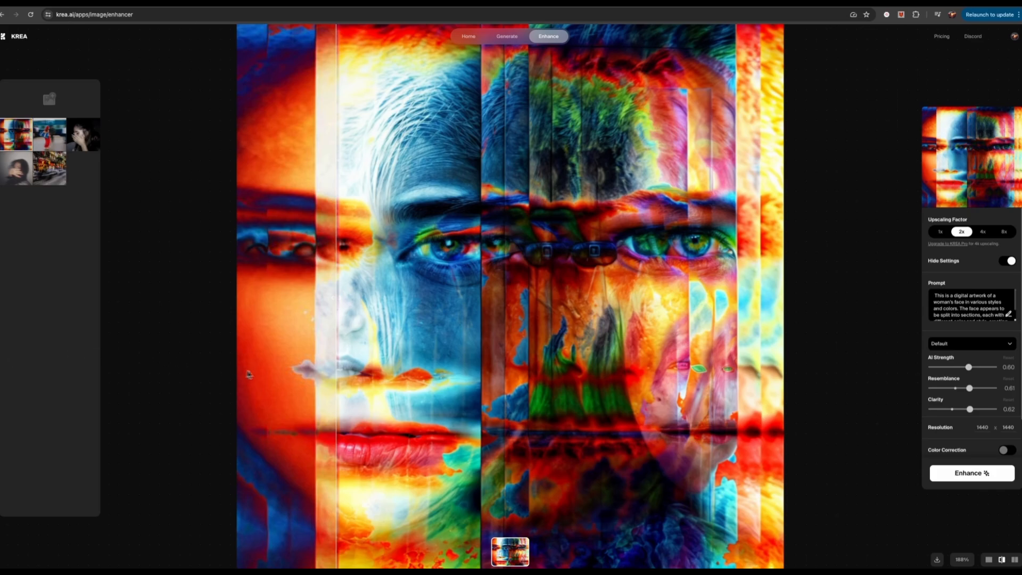
mouse_move(262, 198)
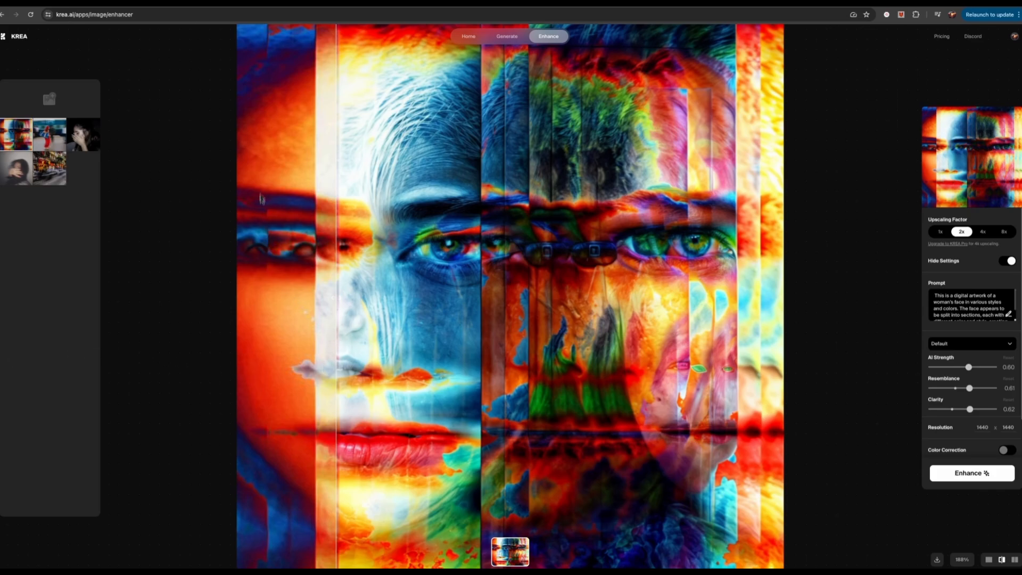
Glance through the Pricing plans page, then return to the enhanced artwork.
click(941, 37)
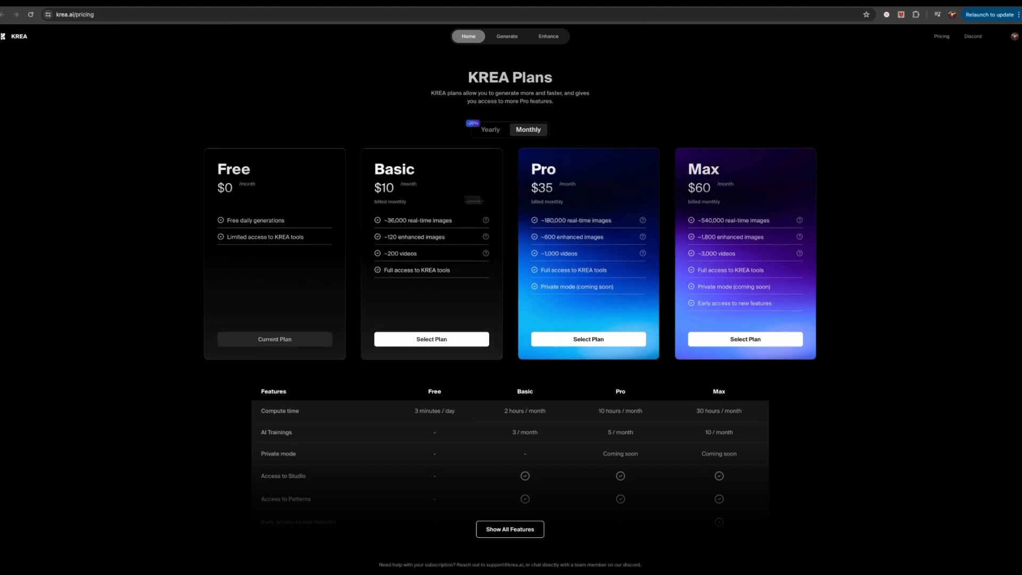
scroll(down, 3)
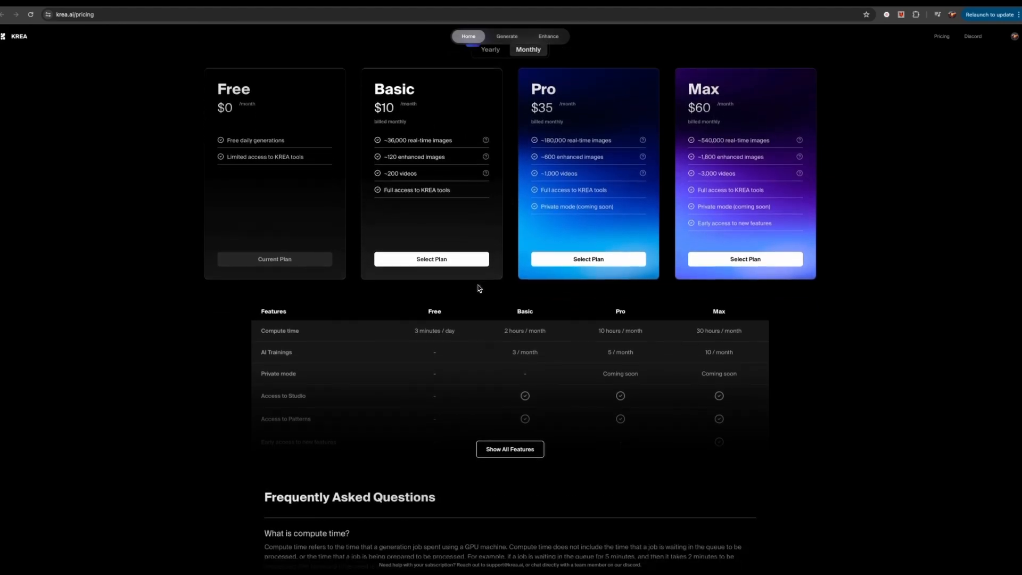
click(548, 36)
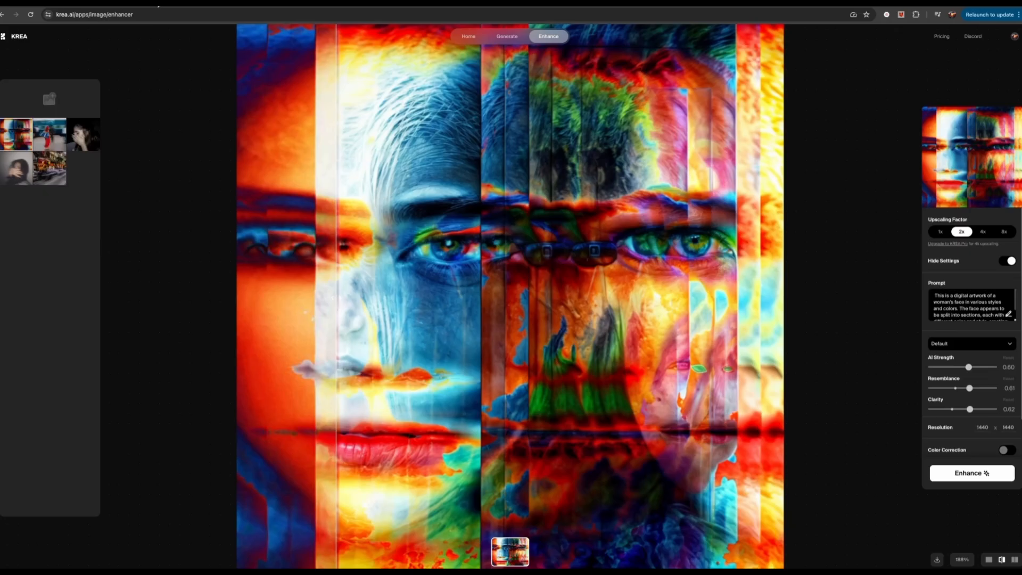
mouse_move(244, 278)
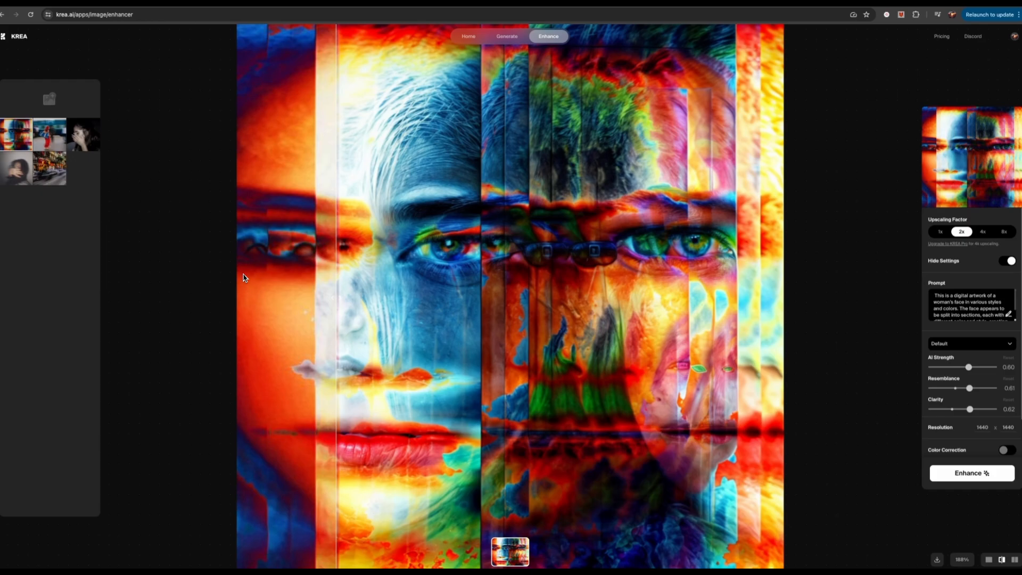
mouse_move(221, 241)
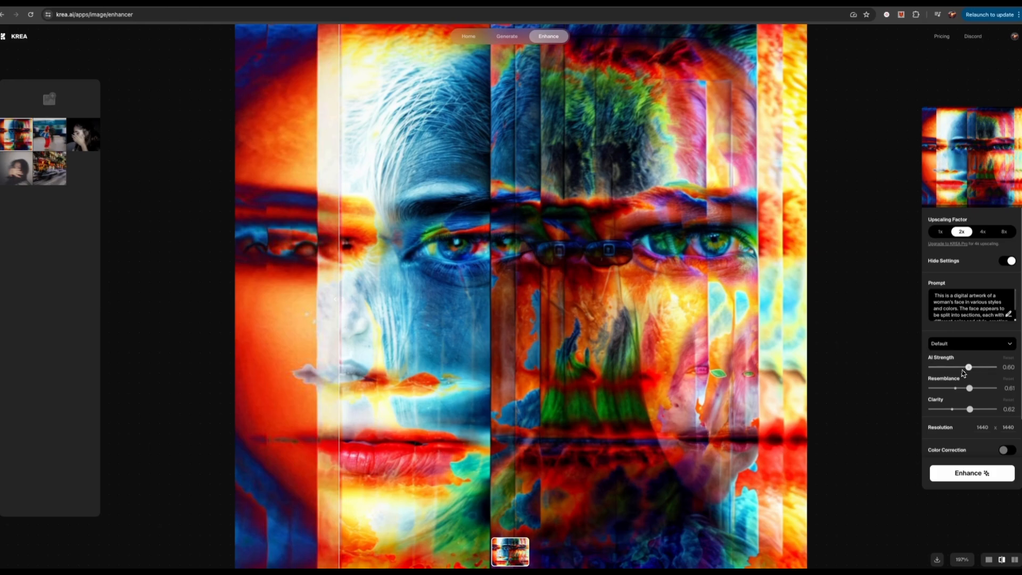
mouse_move(979, 370)
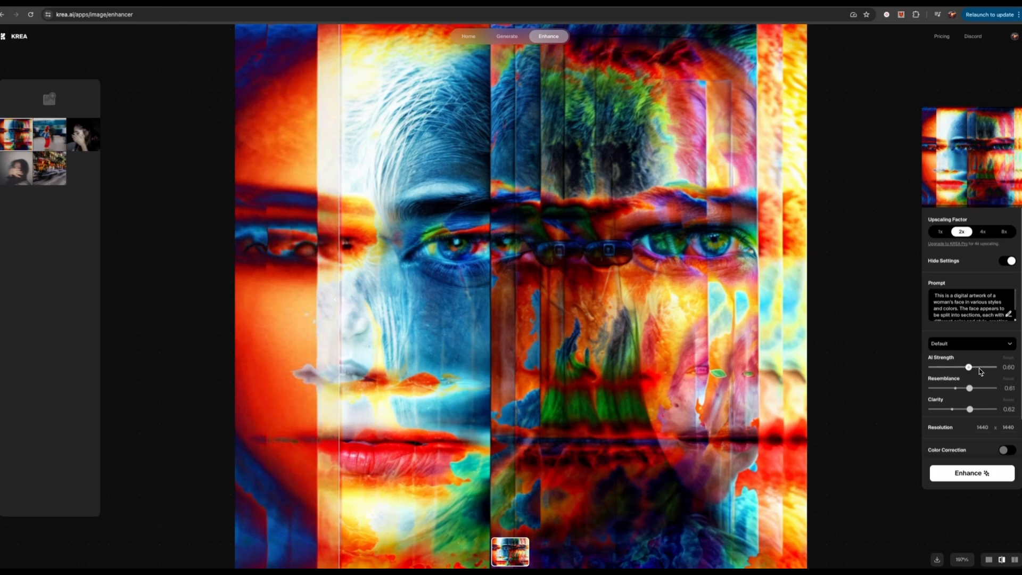
Raise the AI Strength slider for the face artwork to about 0.78.
drag(969, 368, 979, 367)
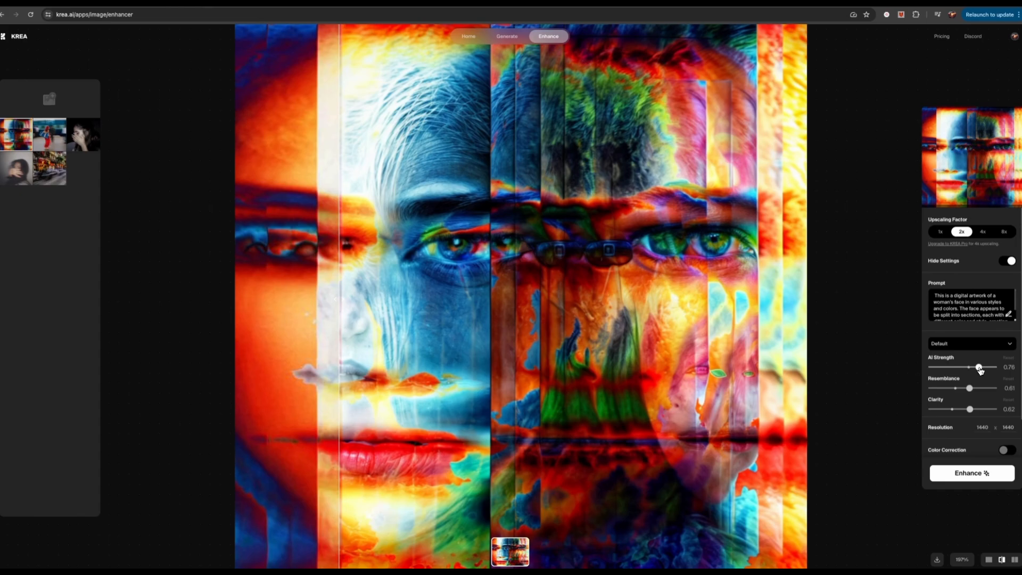